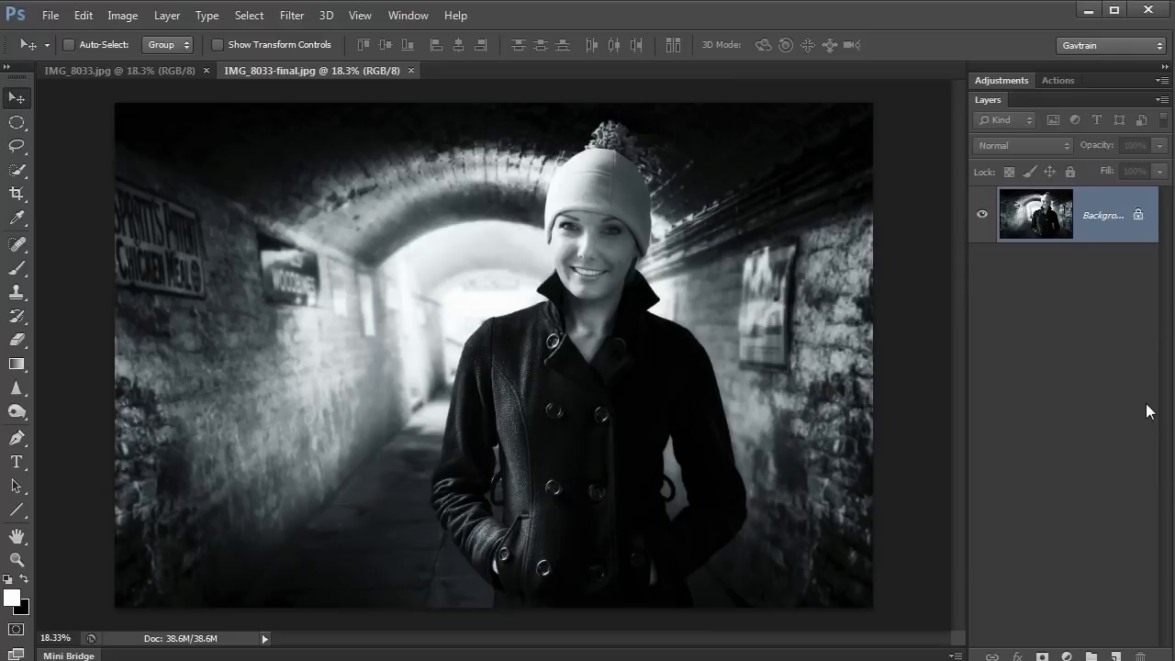
mouse_move(830, 492)
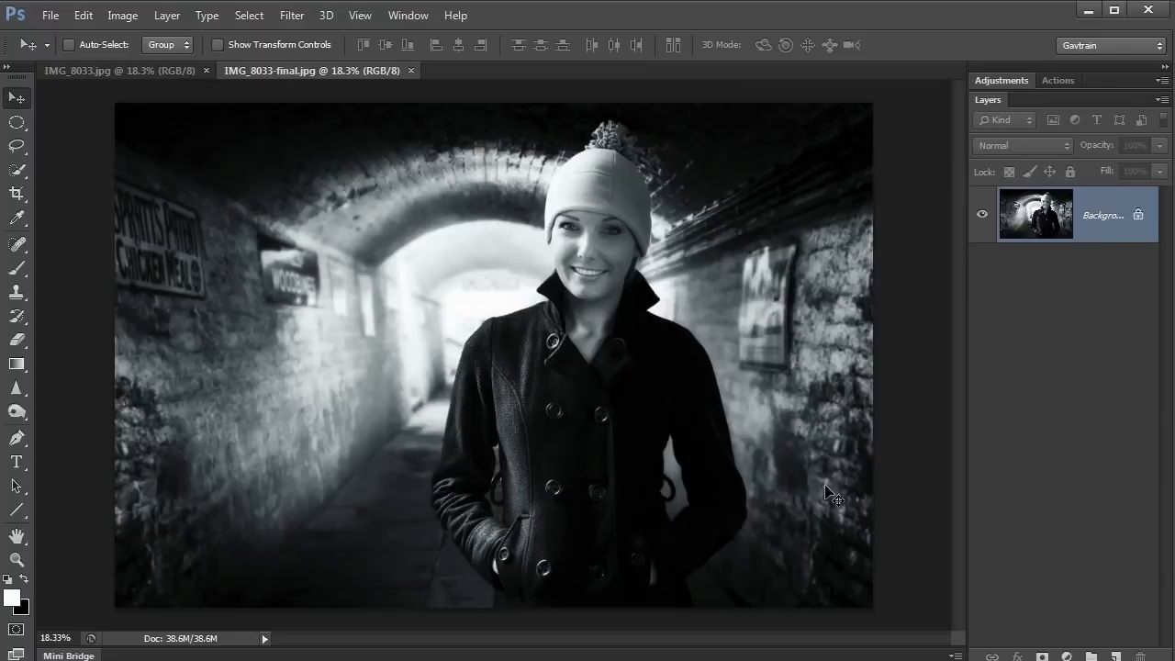
mouse_move(419, 101)
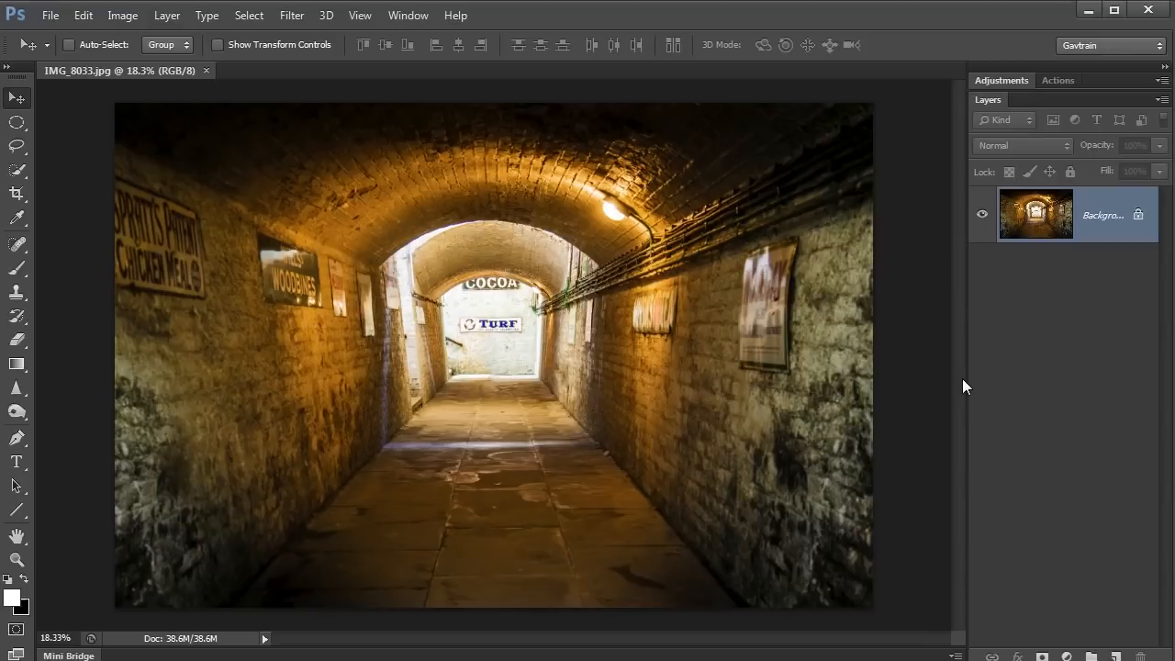
mouse_move(327, 144)
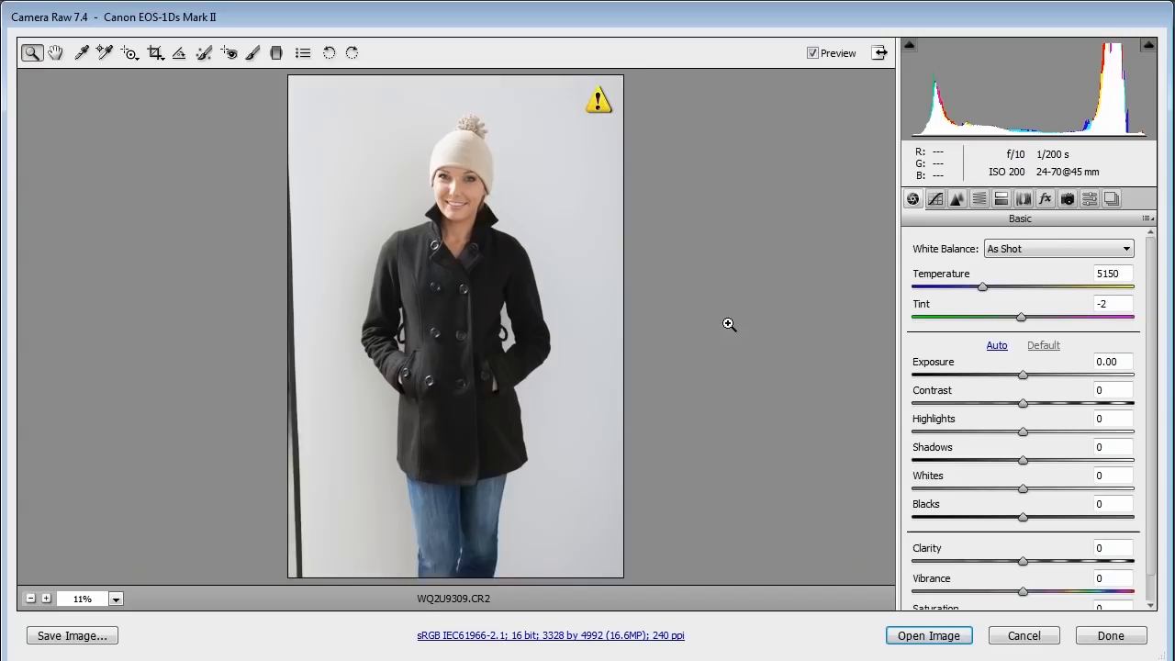
left_click(46, 598)
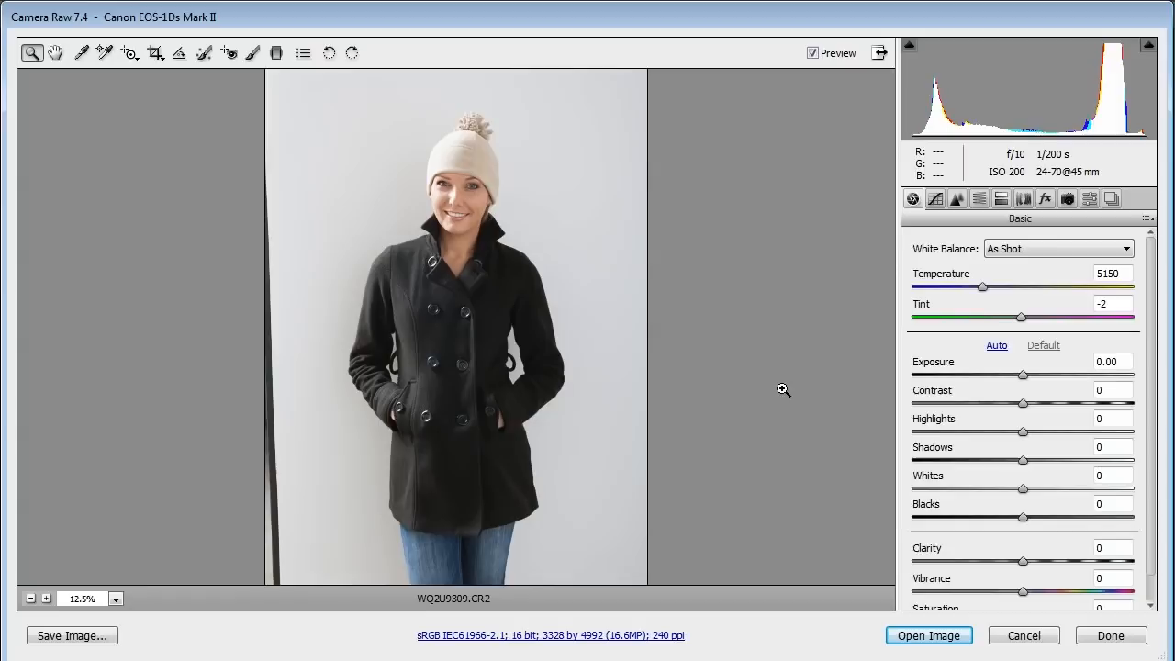
- Crop the raw photo to a tighter frame around the woman's upper body
left_click(154, 51)
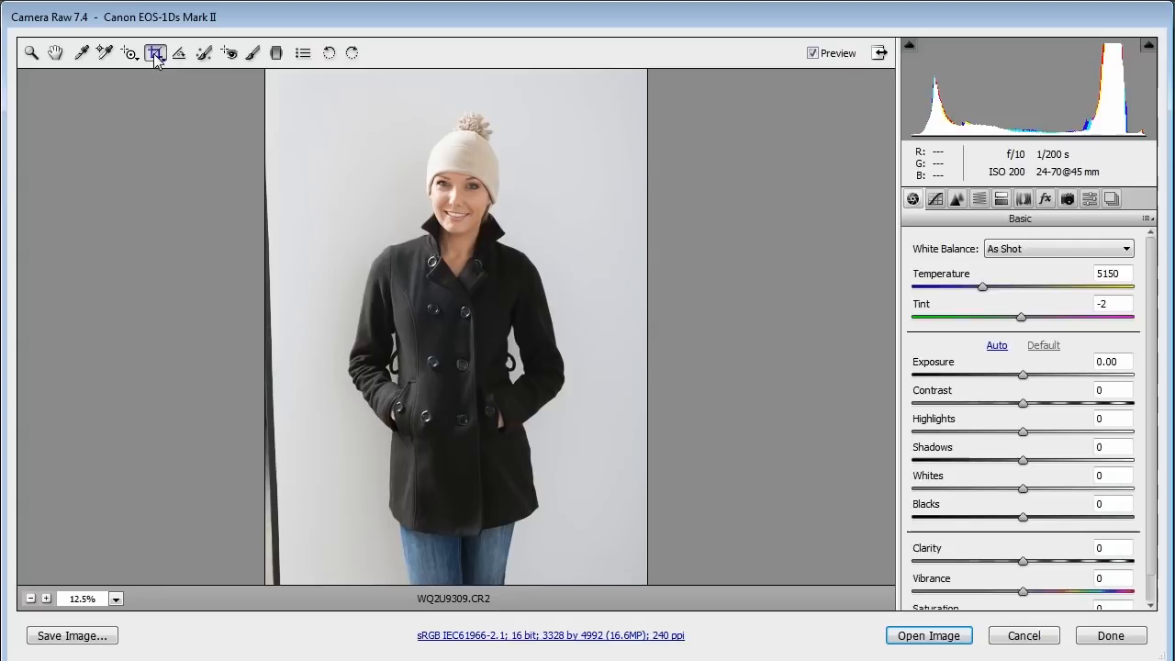
left_click_drag(316, 100, 587, 507)
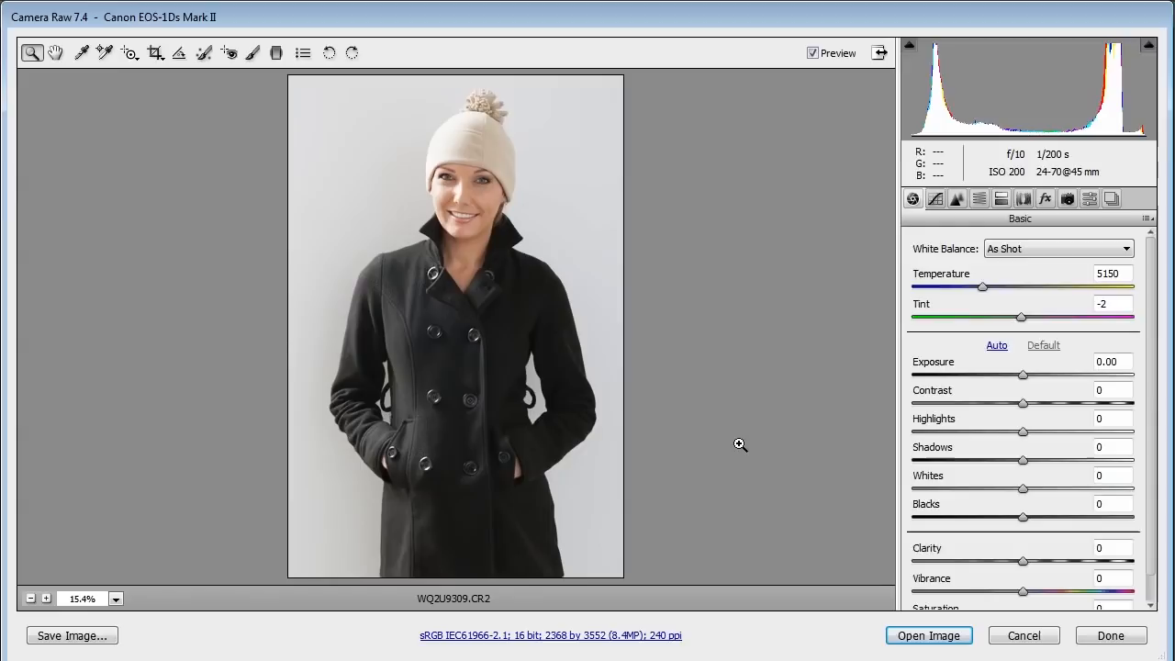
- Raise Contrast to +47 and Clarity to +100 in the Basic panel for a gritty look
left_click(155, 51)
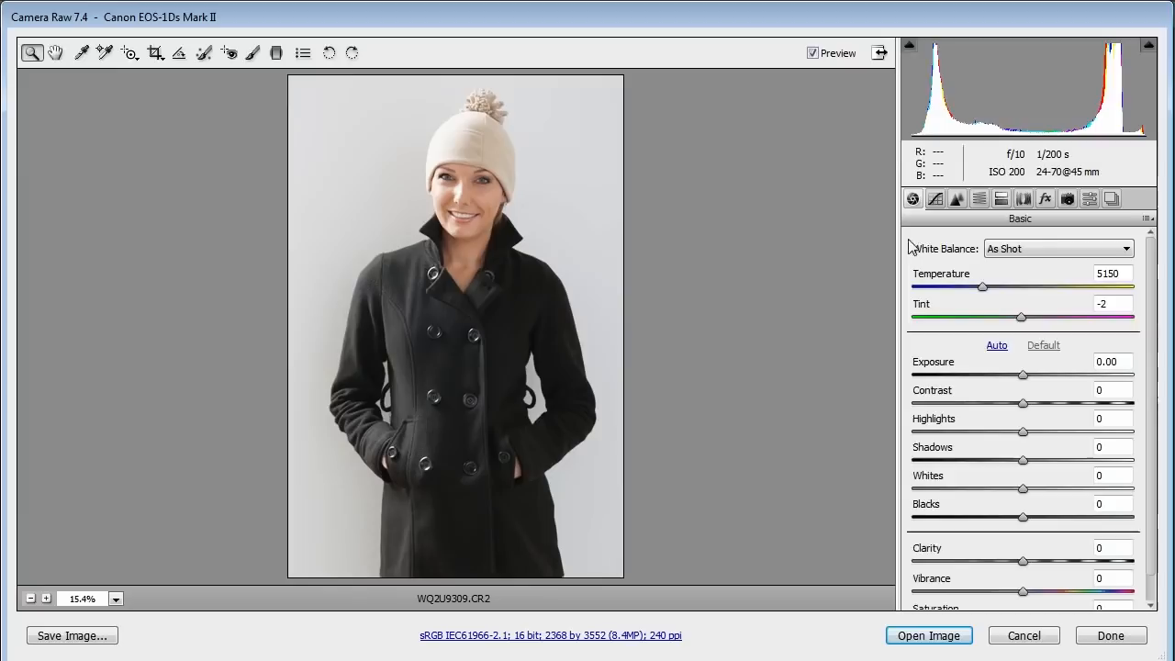
mouse_move(953, 299)
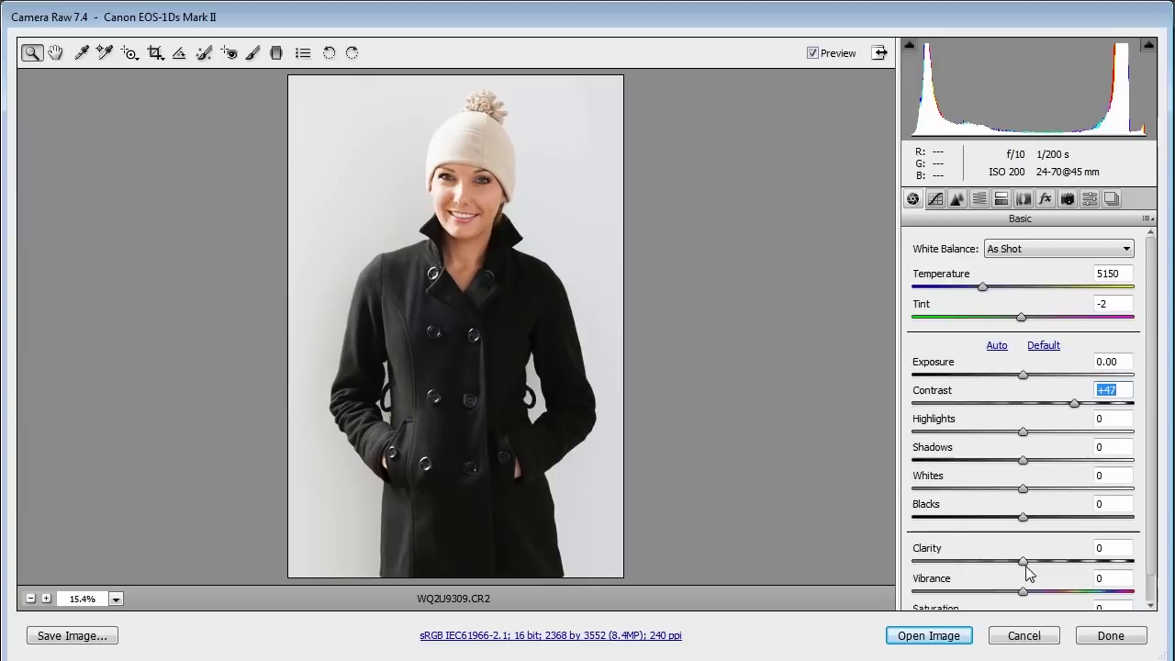
left_click_drag(1021, 562, 1128, 562)
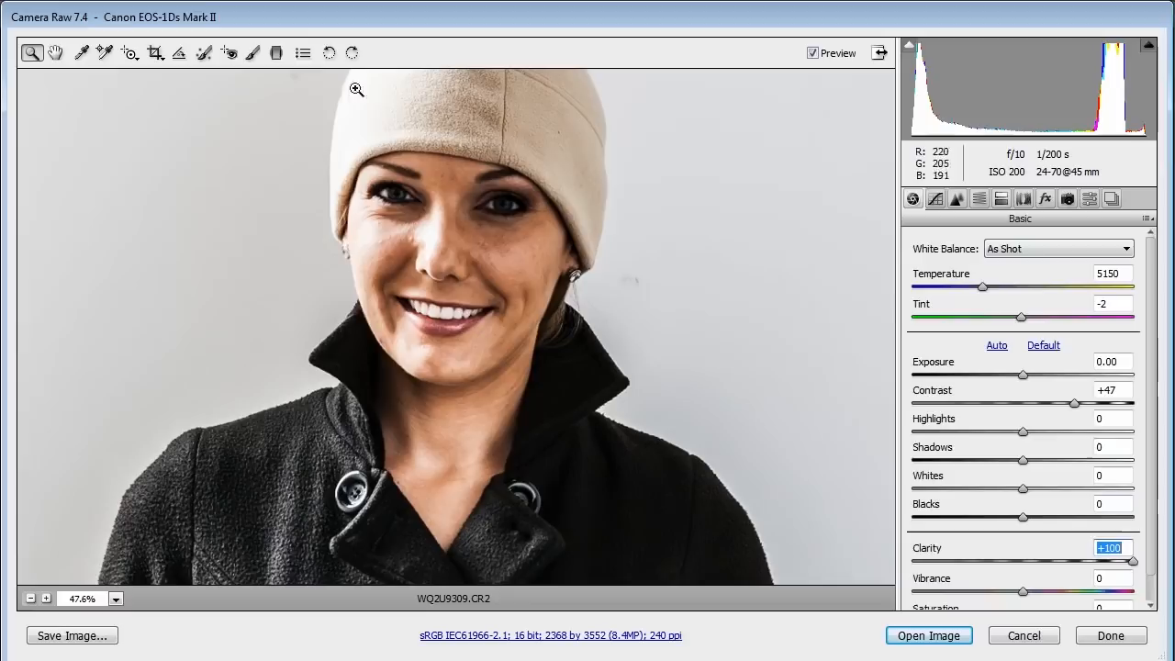
- Switch to the Adjustment Brush to paint -100 Clarity over the woman's face
left_click(253, 52)
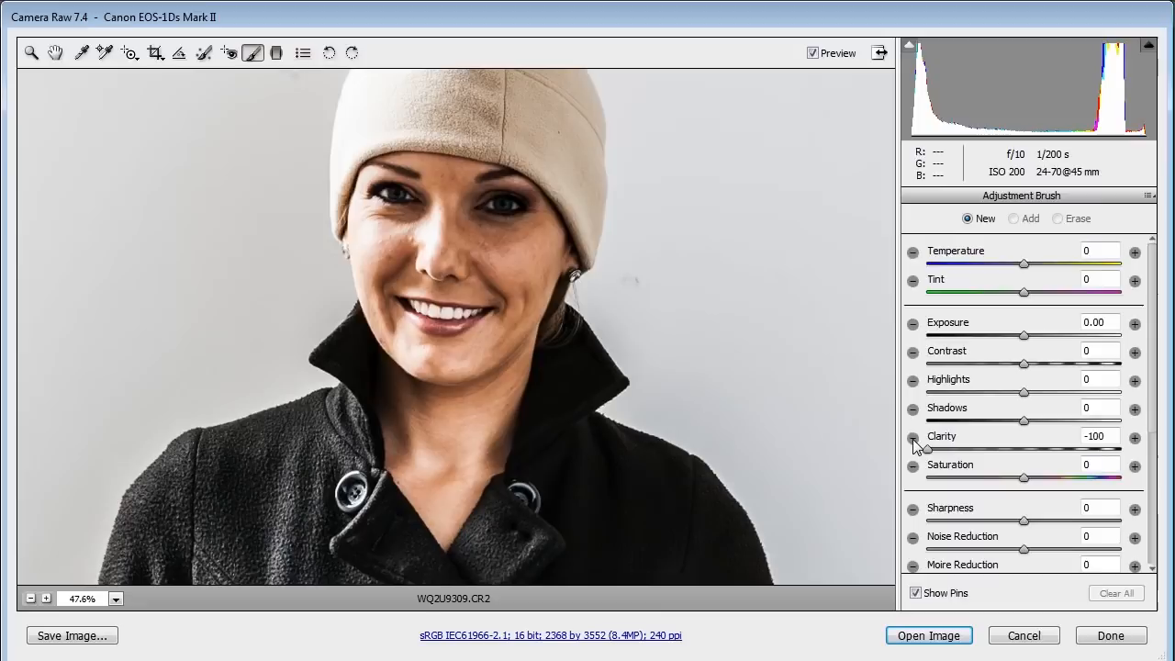
mouse_move(492, 240)
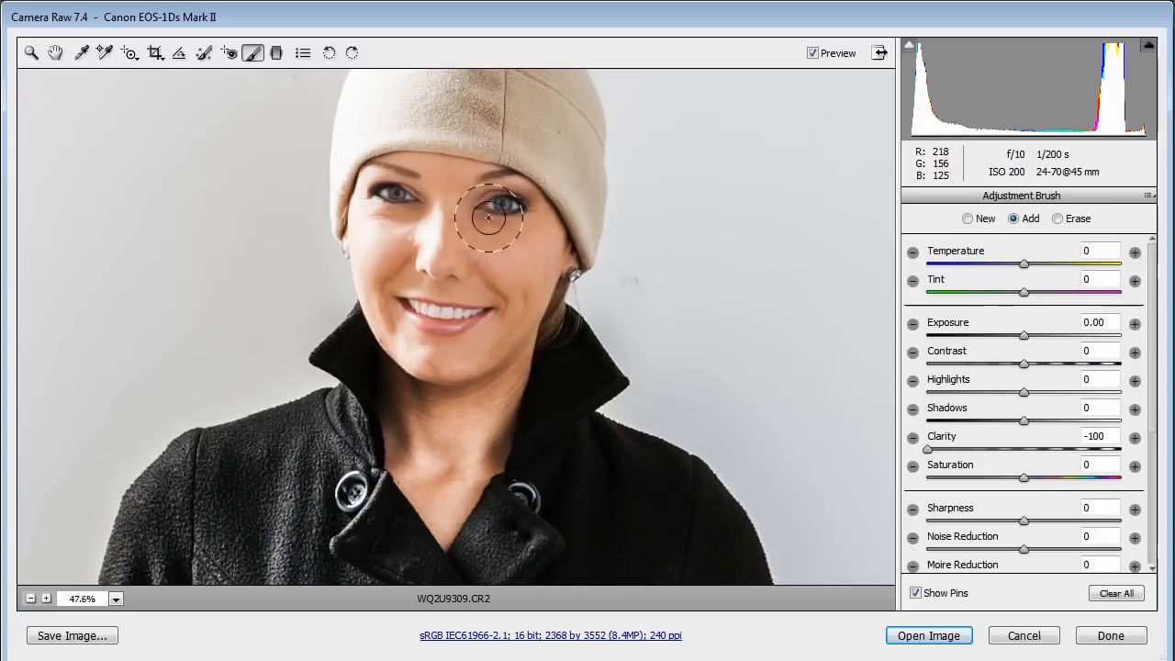
mouse_move(427, 193)
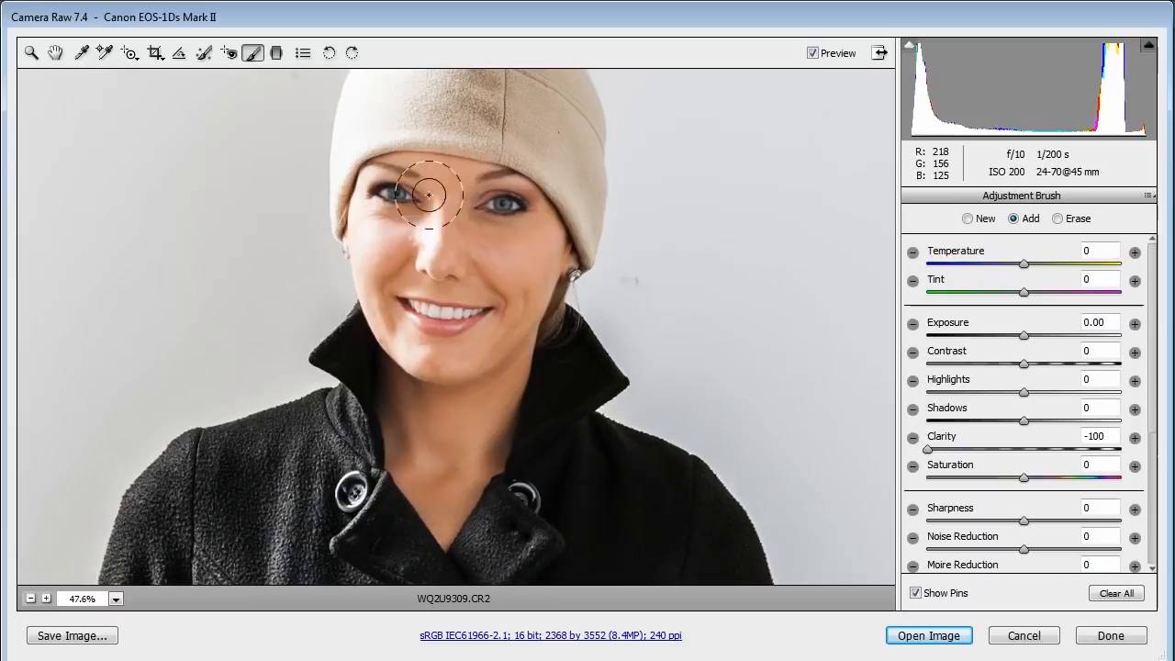
mouse_move(617, 521)
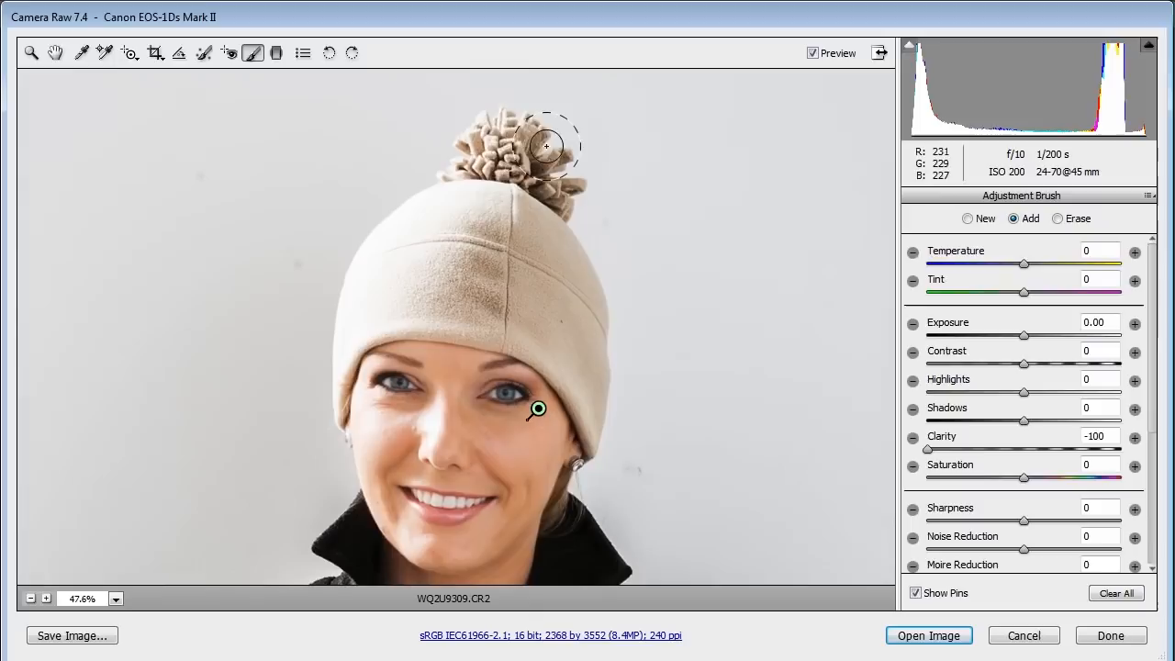
- Start a new brush mask with Exposure -0.80 to darken the area near the beanie
left_click(968, 218)
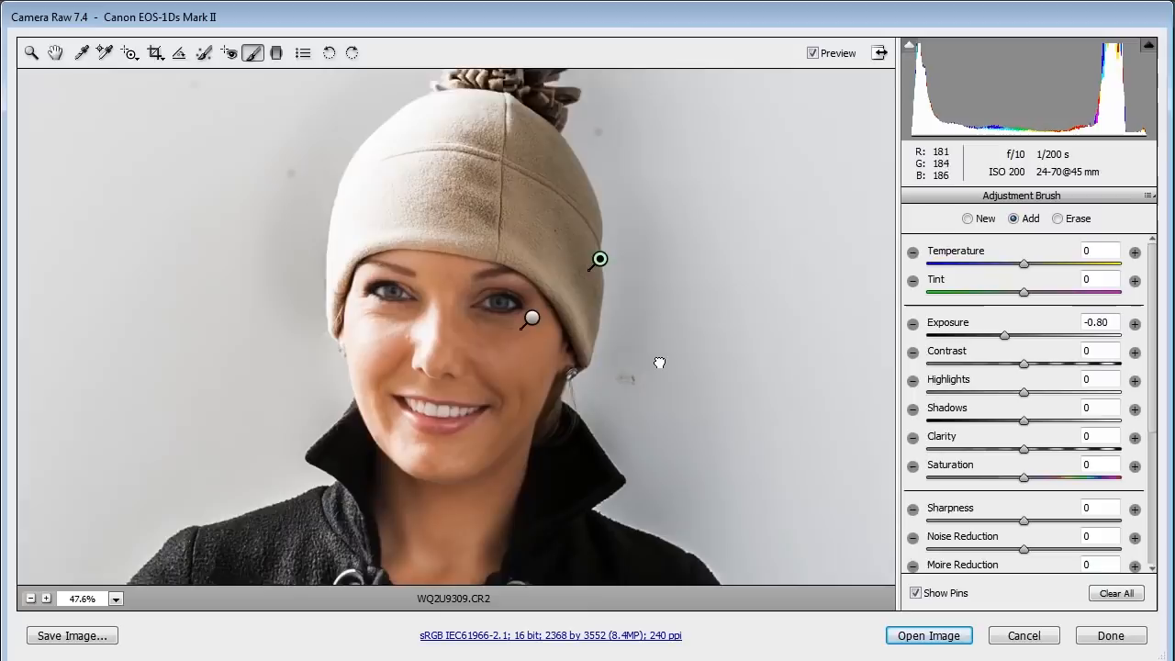
- Send the processed raw portrait from Camera Raw into Photoshop as a new document
left_click(929, 635)
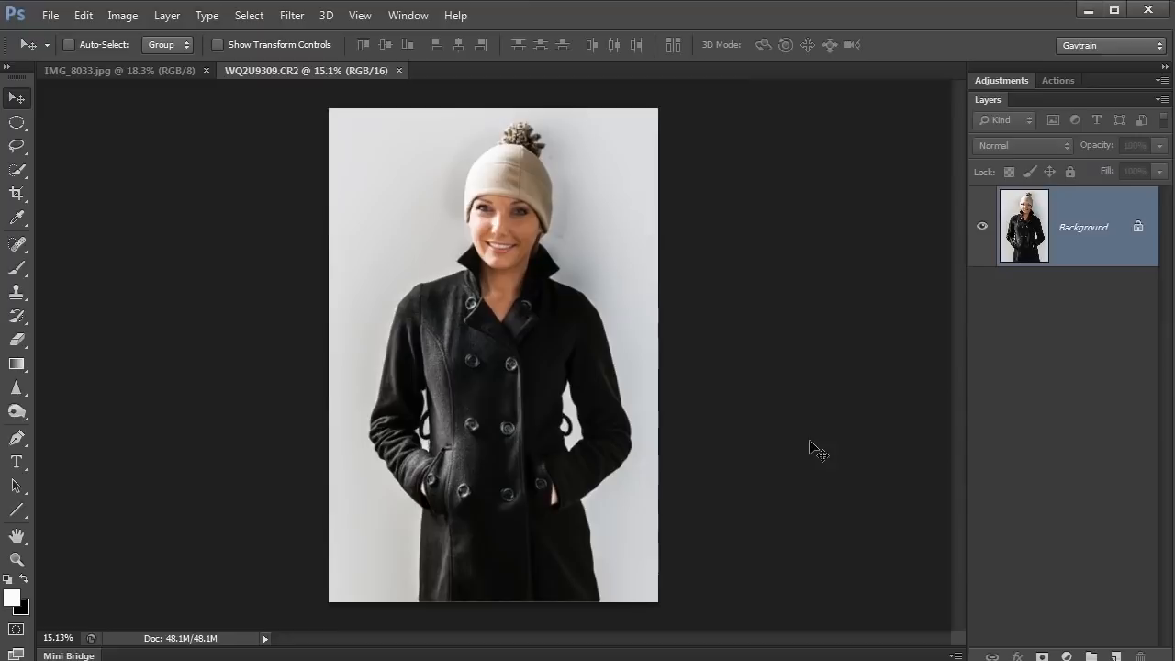
mouse_move(841, 540)
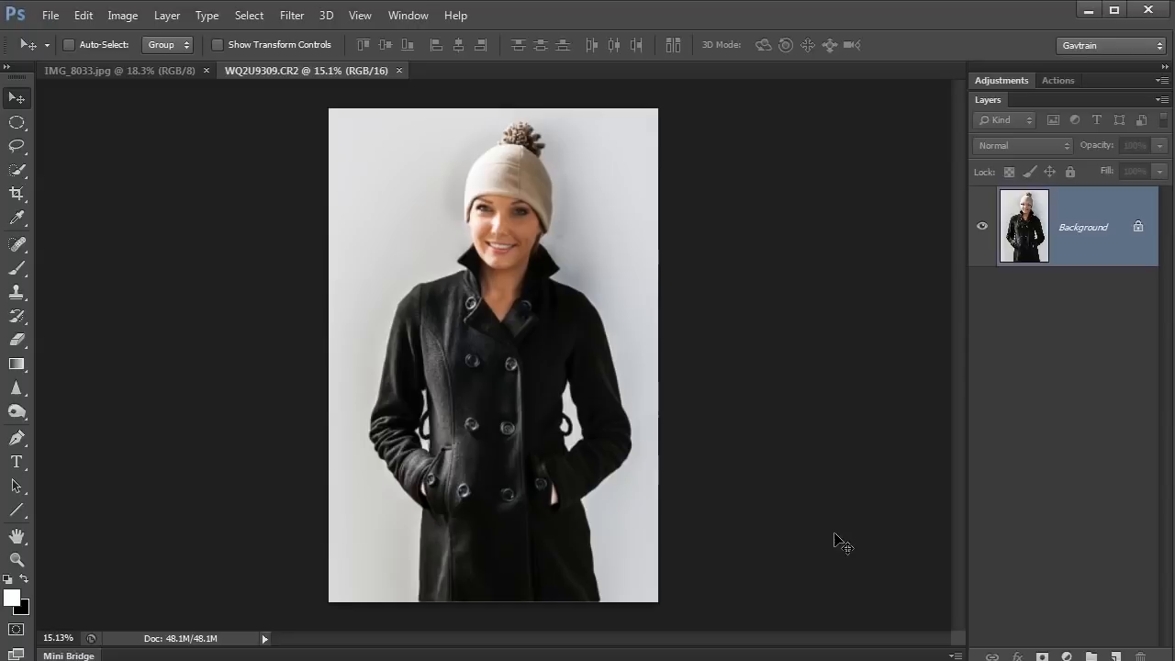
mouse_move(742, 544)
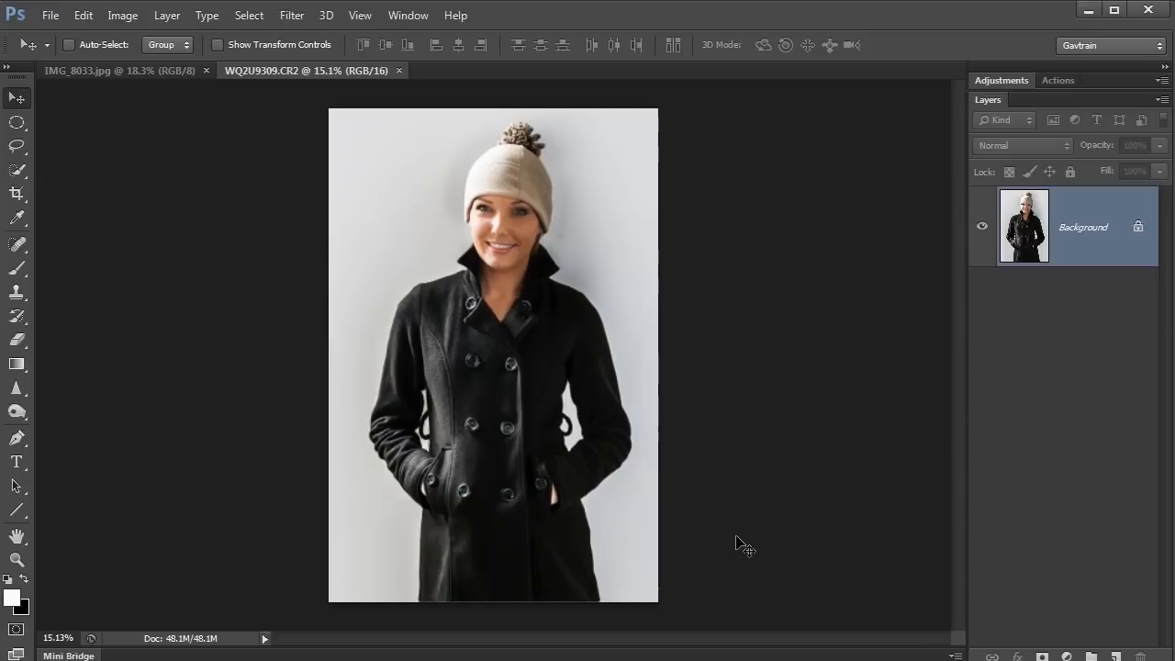
- Paint a Quick Selection over the woman's face and beanie against the white background
left_click(17, 169)
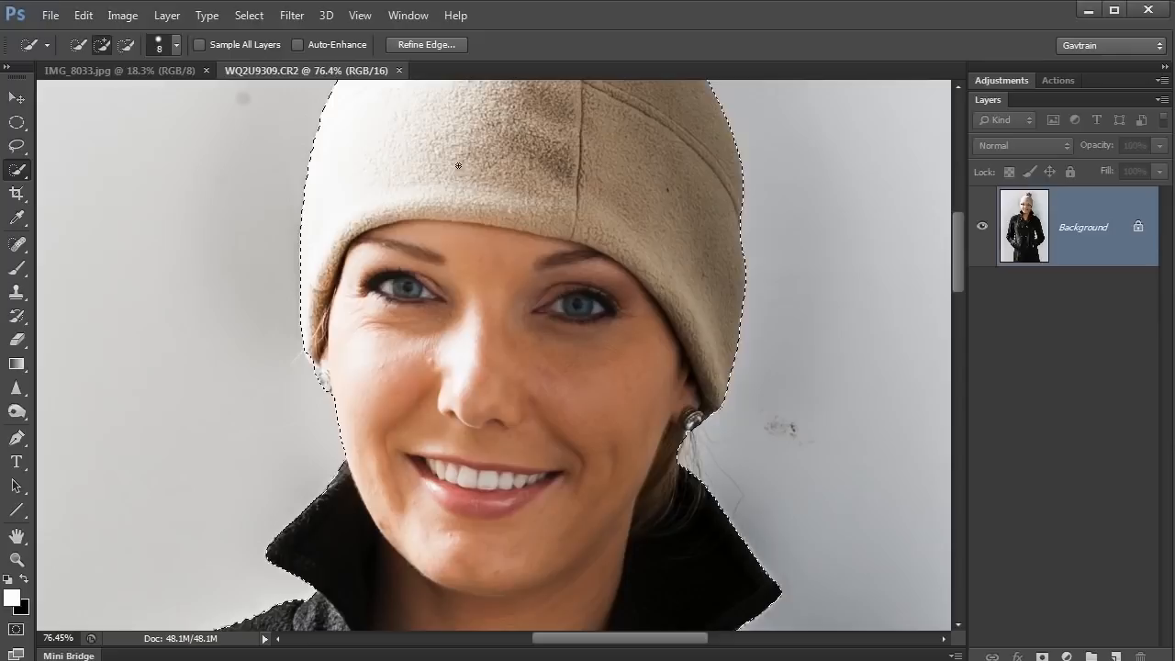
left_click(426, 44)
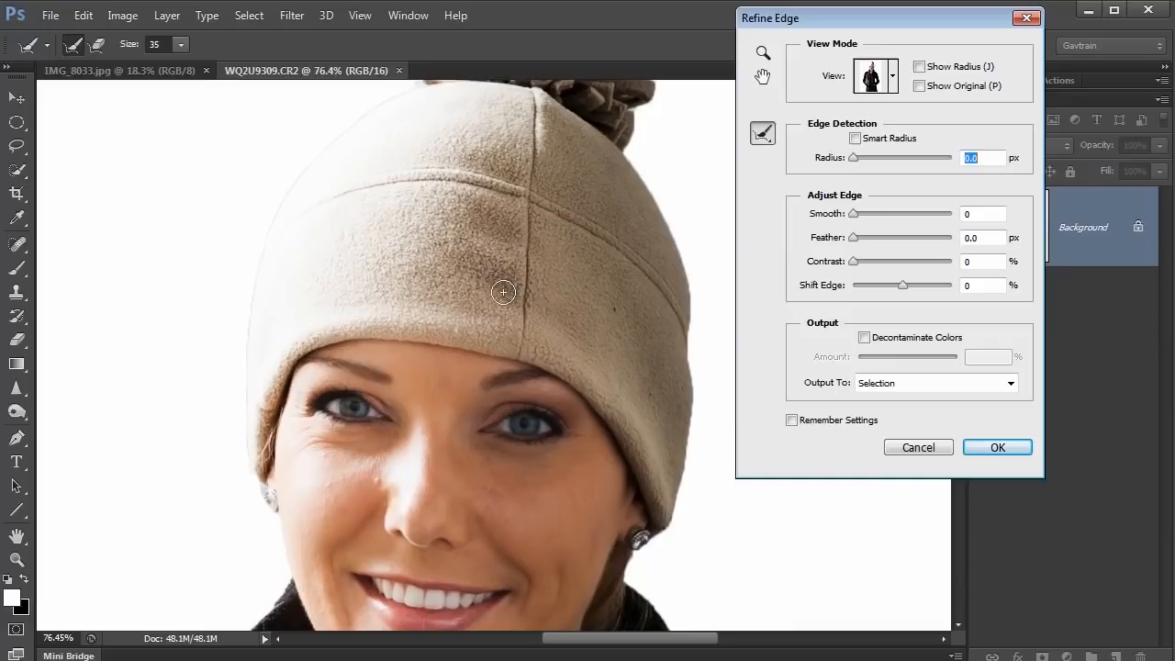
- Shift the edge inward, decontaminate colours and output the refined cutout to a new masked layer
left_click_drag(904, 285, 890, 285)
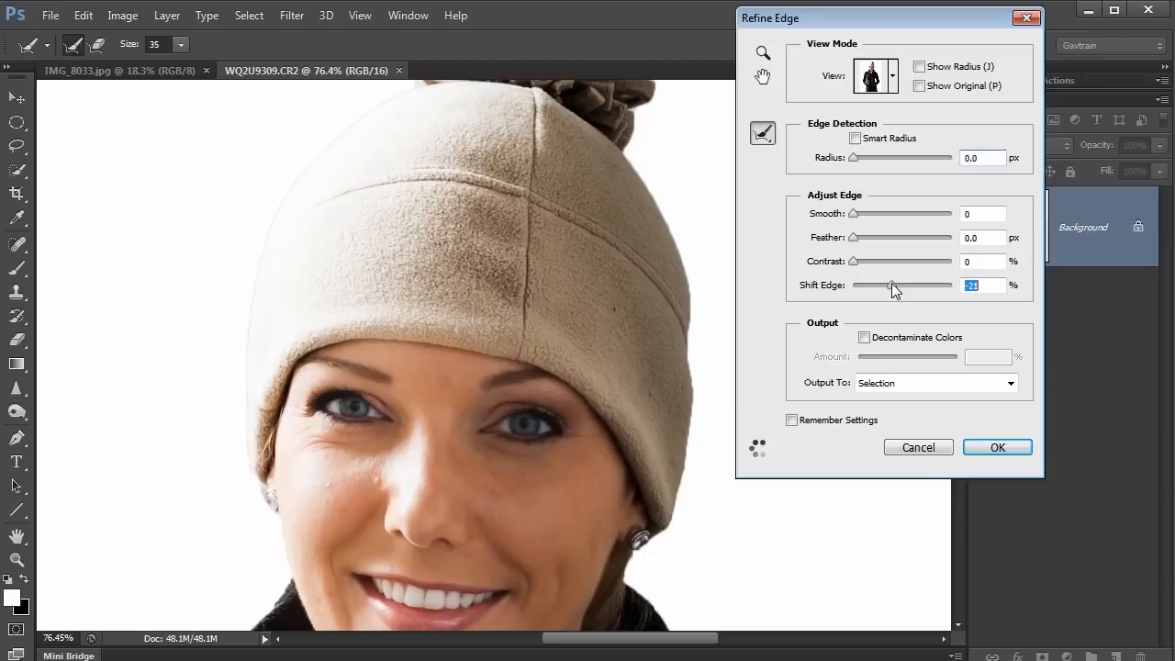
triple_click(982, 239)
type("0.5")
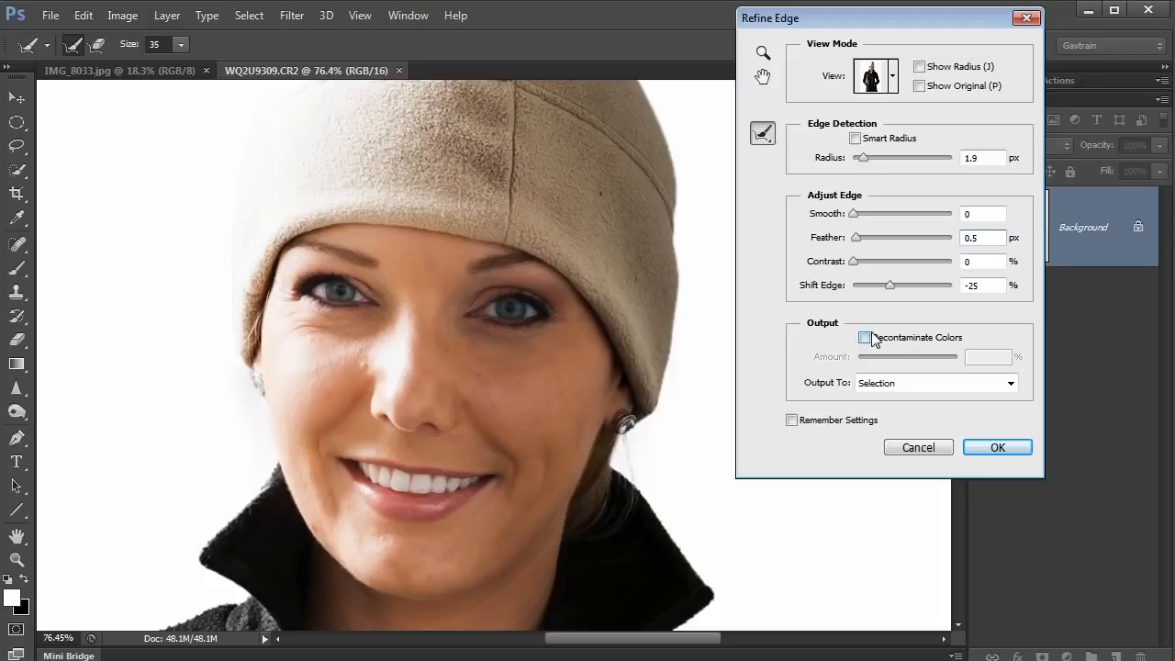
left_click(863, 338)
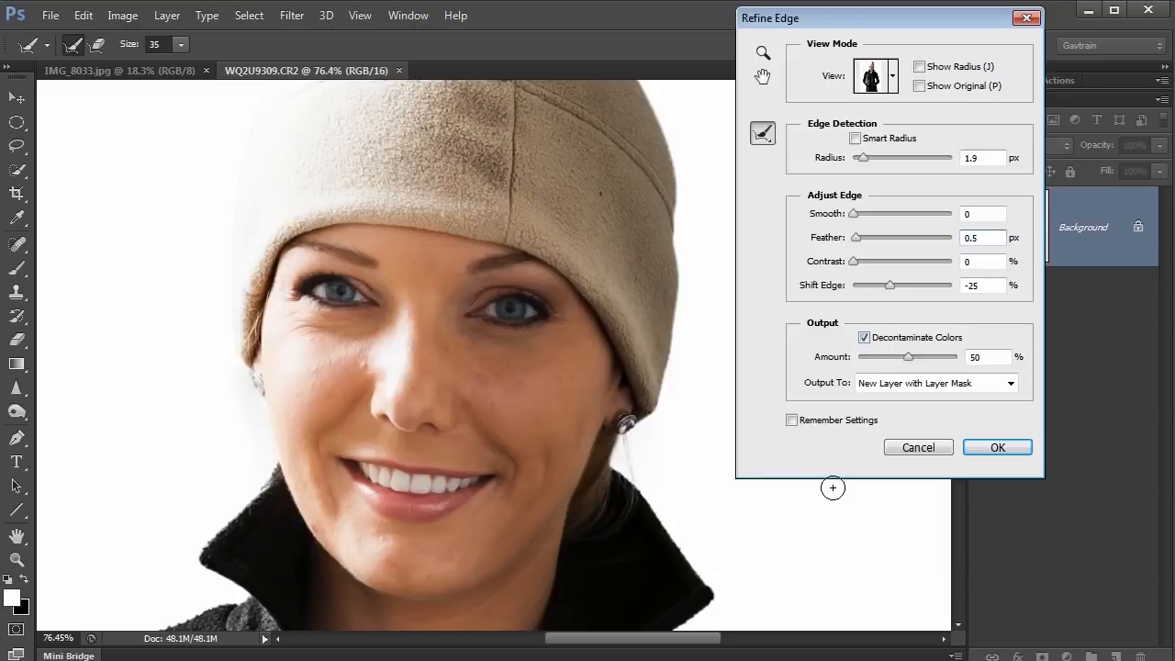
left_click(998, 448)
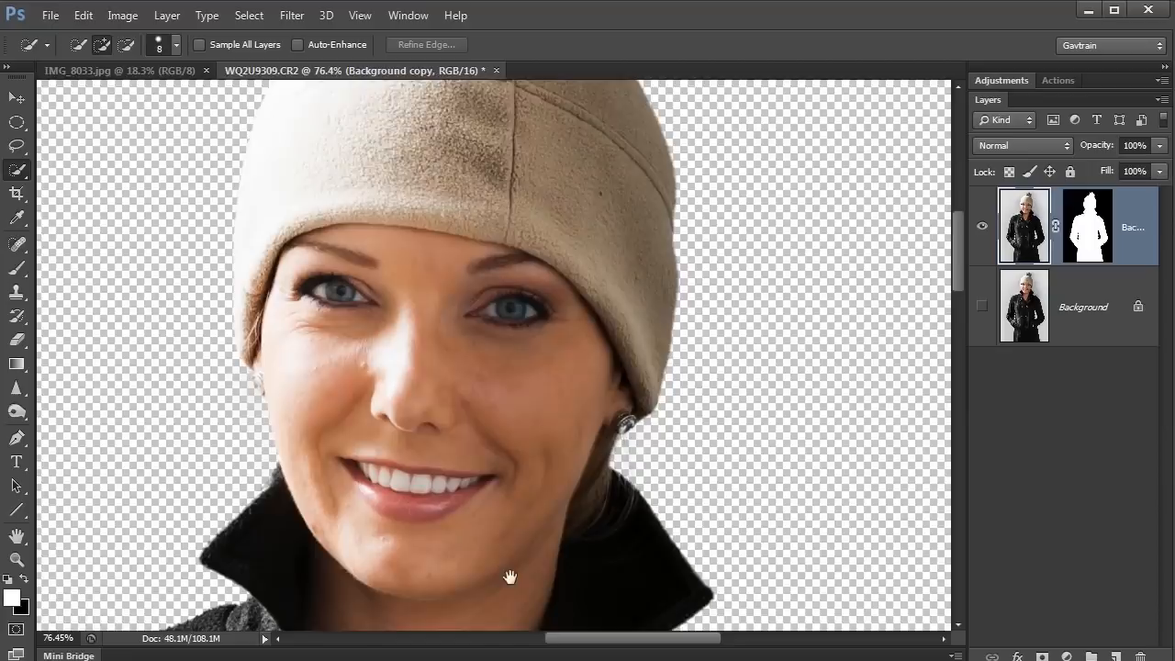
- Drag the masked woman layer over onto the tunnel photo's document tab
left_click_drag(511, 577, 690, 264)
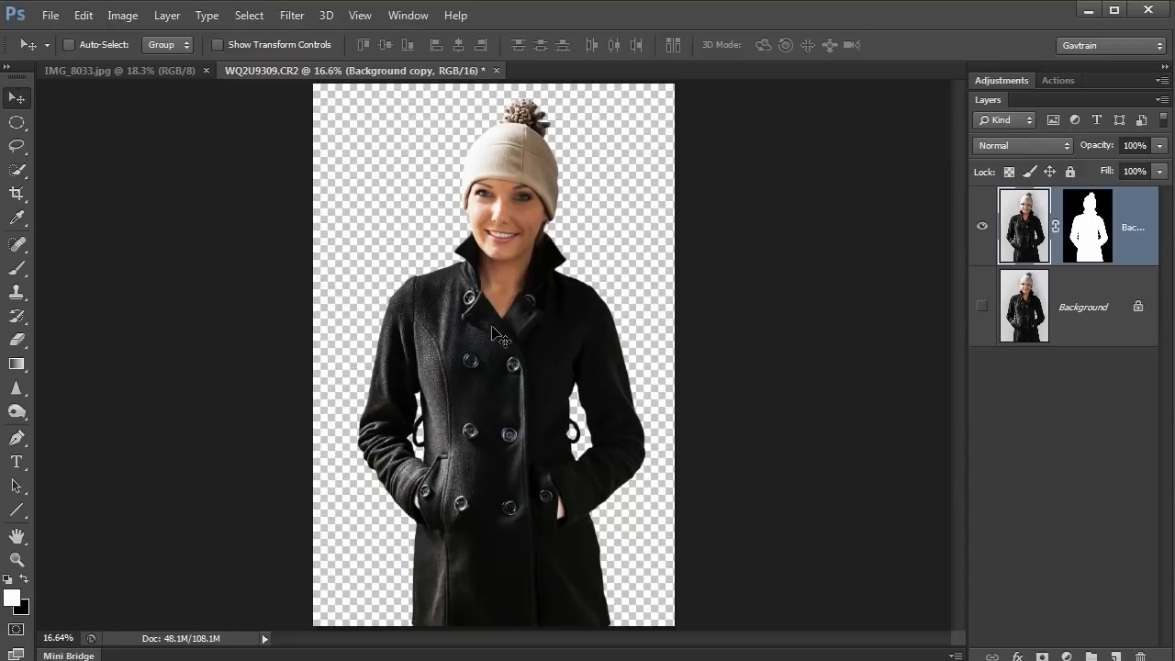
left_click(117, 70)
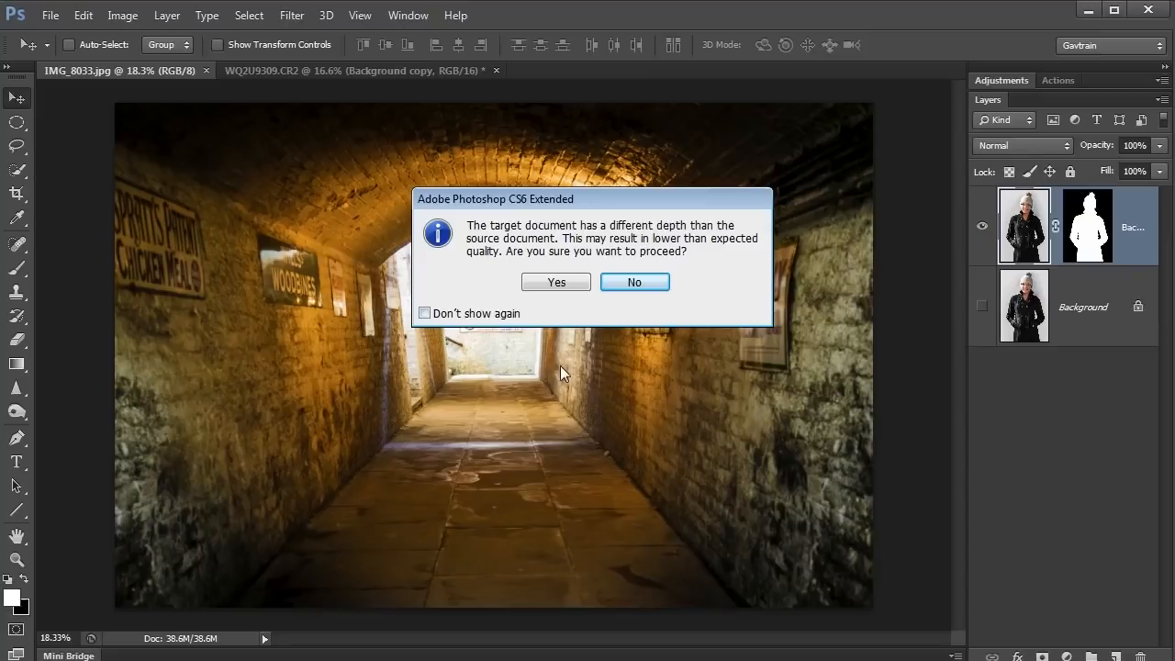
- Accept the bit-depth warning and position the woman right of centre in the tunnel foreground
left_click(555, 283)
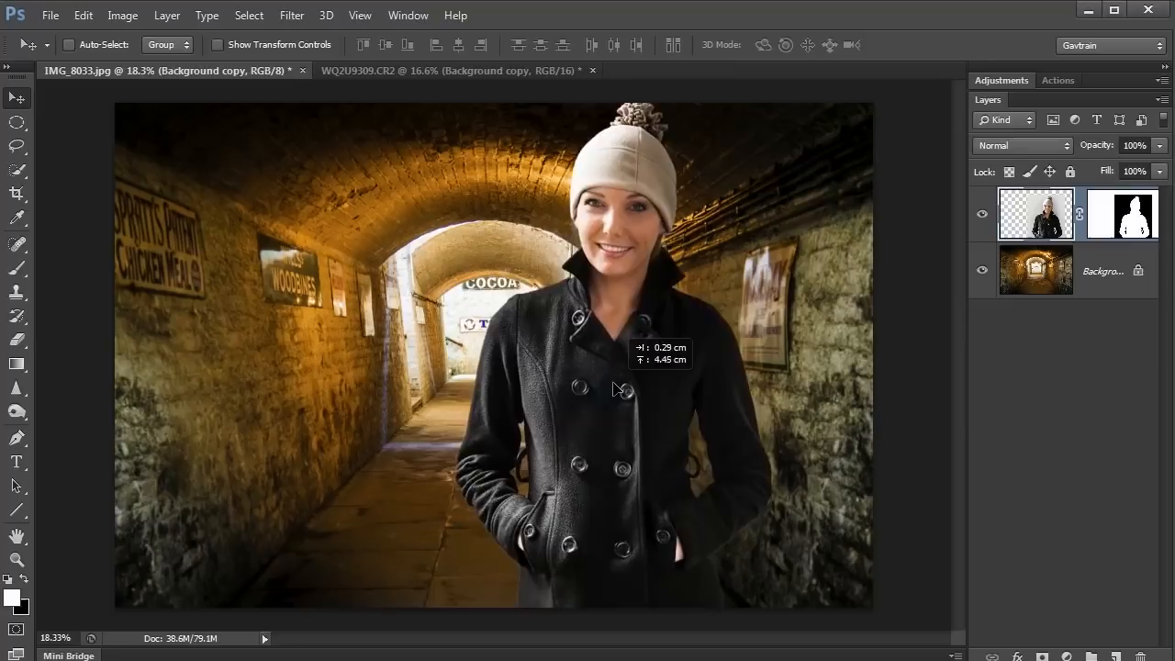
left_click_drag(615, 390, 657, 450)
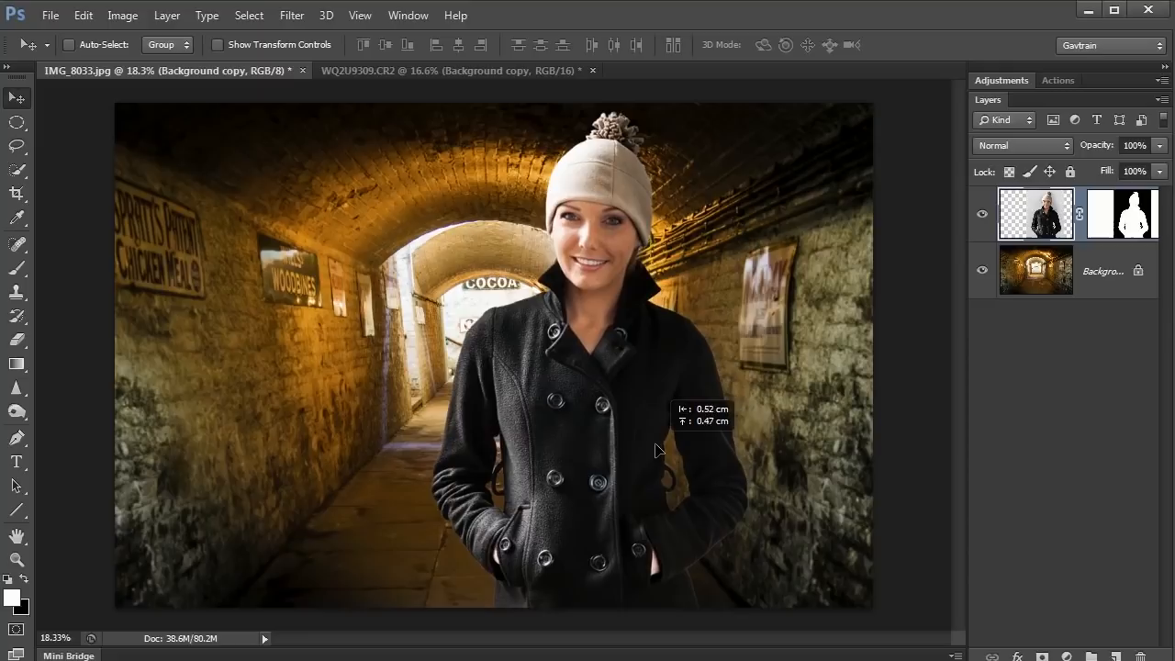
left_click_drag(657, 450, 588, 441)
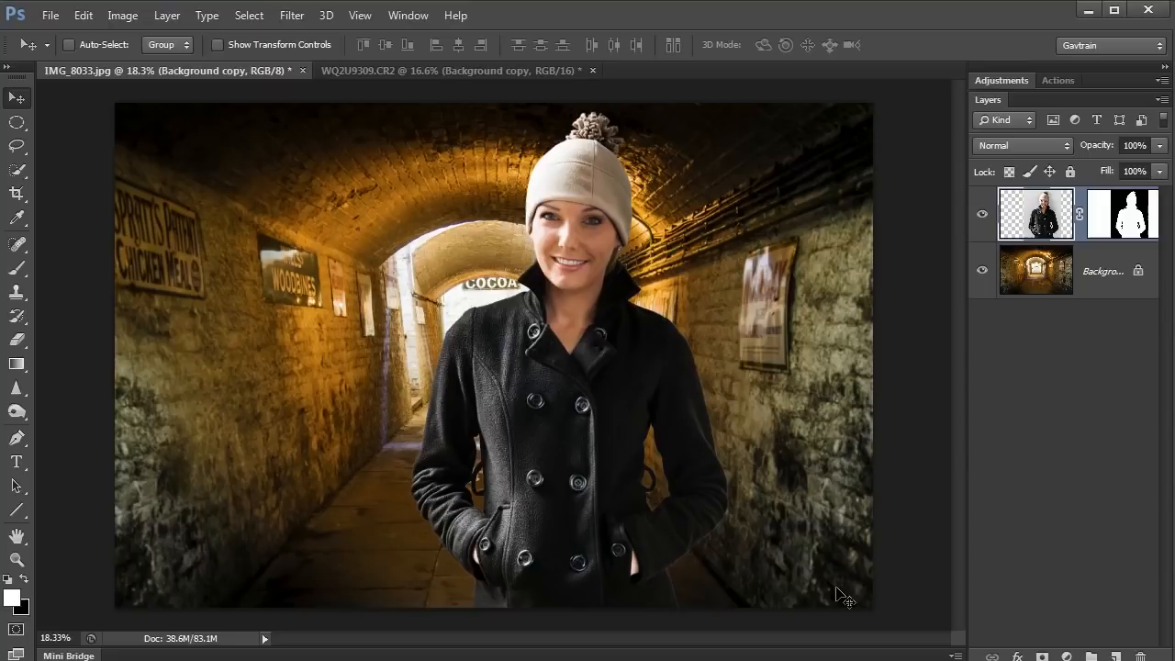
left_click(1036, 270)
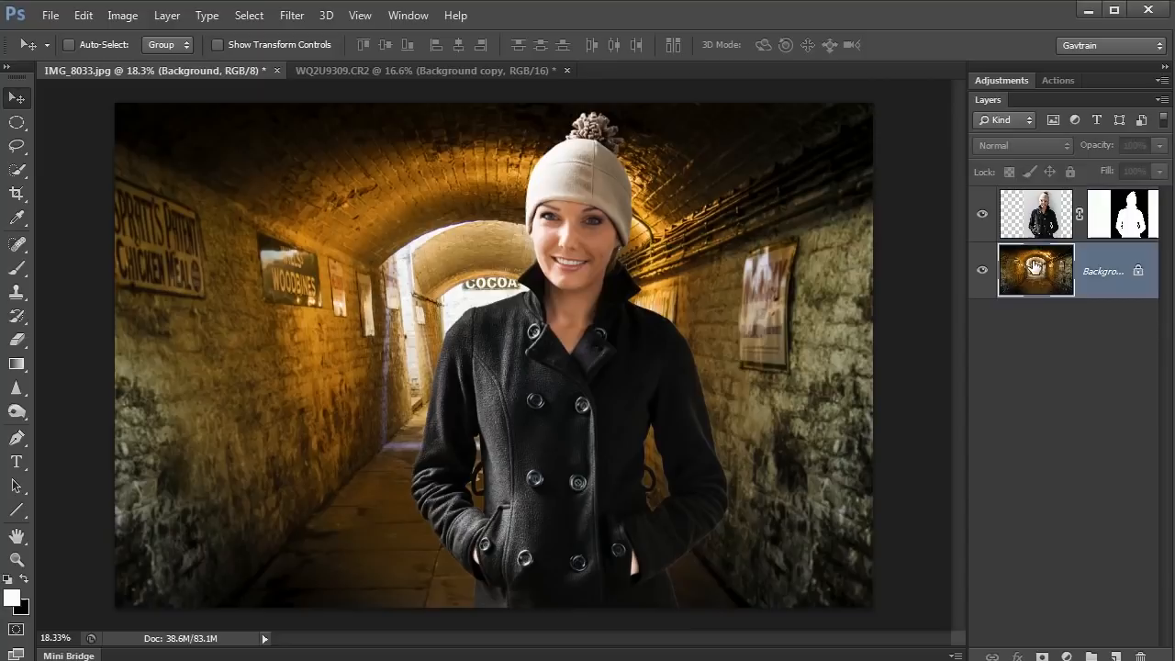
mouse_move(1036, 269)
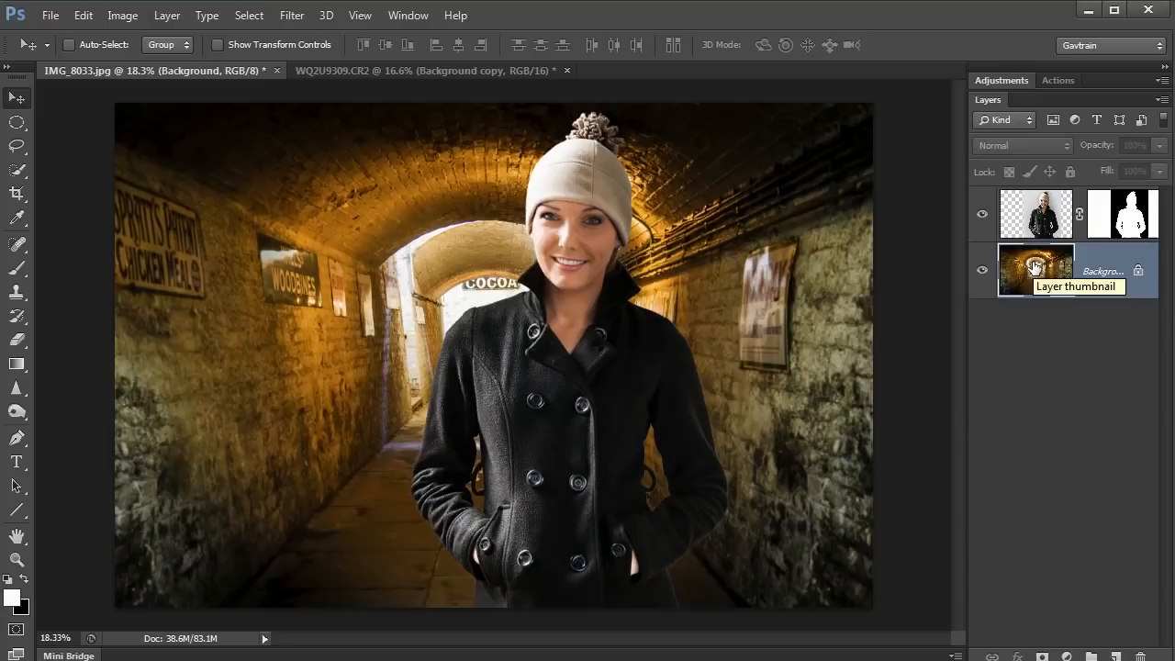
mouse_move(1040, 346)
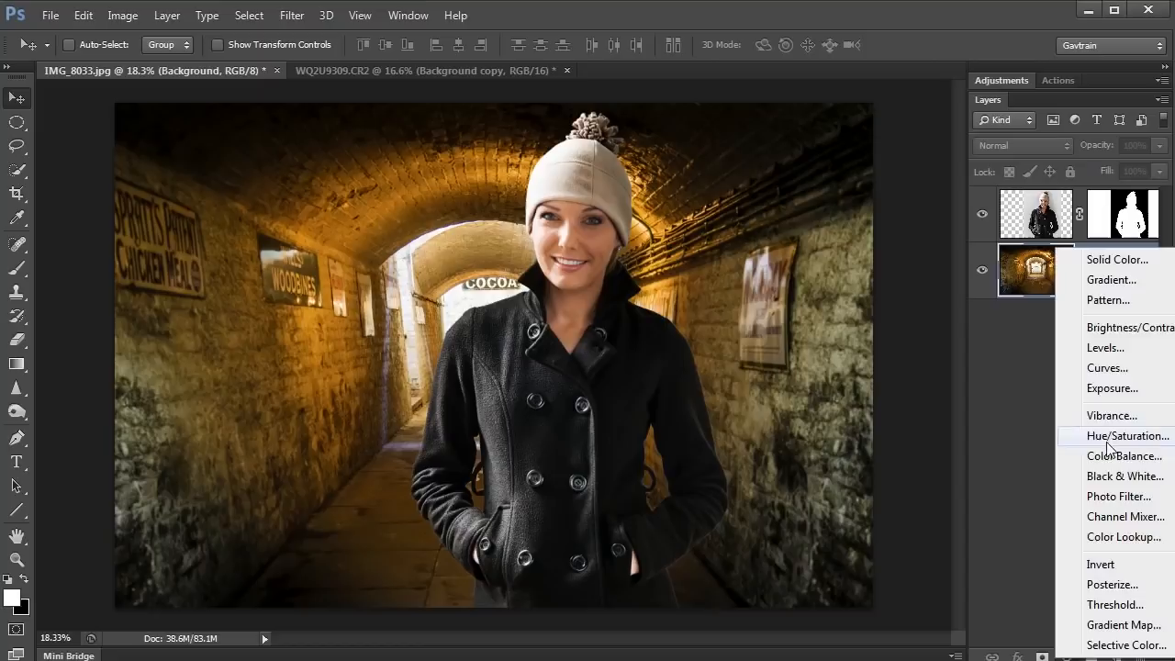
- Add a Black & White adjustment to the tunnel, trying Darker then Green Filter presets
left_click(1124, 476)
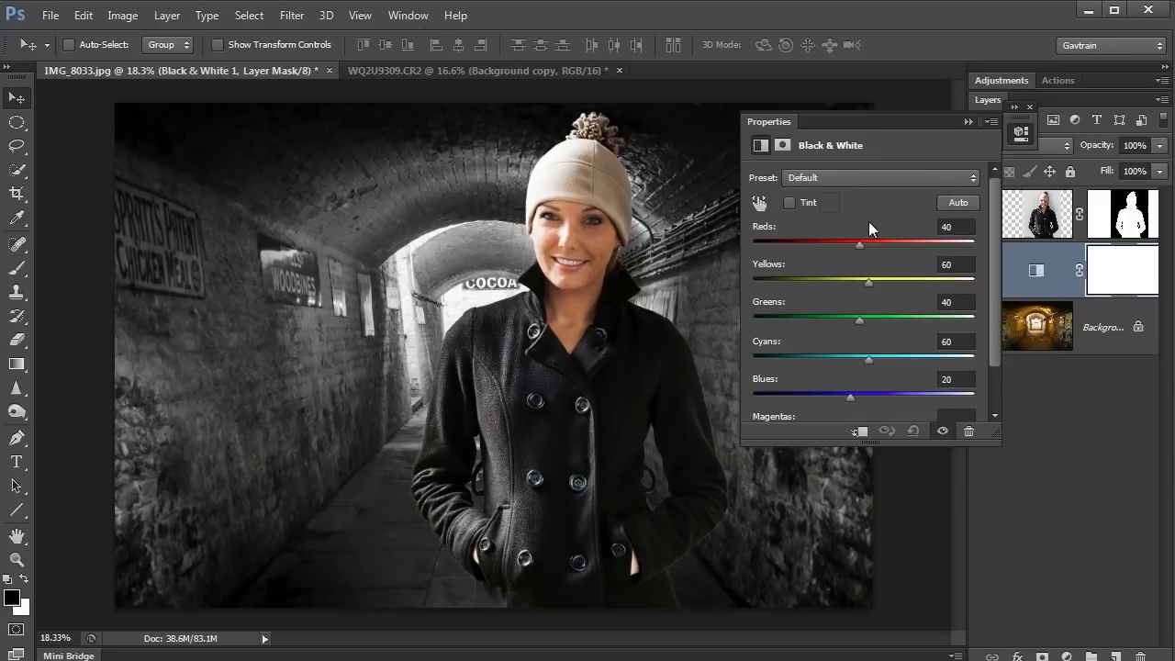
left_click(880, 177)
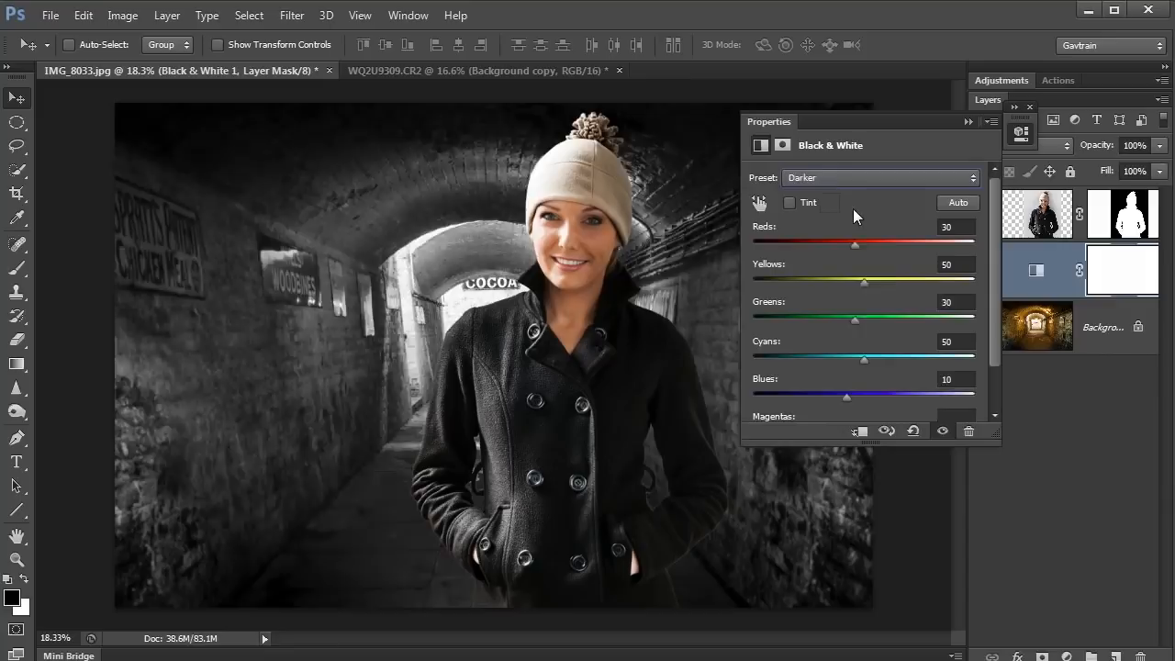
left_click(877, 177)
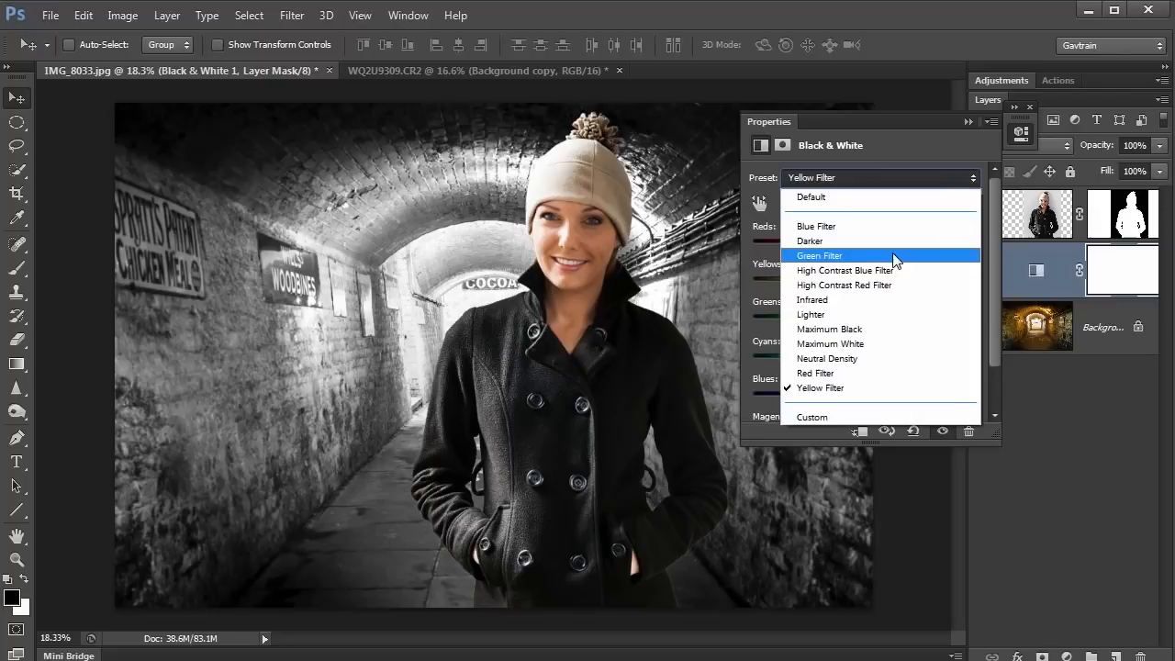
left_click(819, 255)
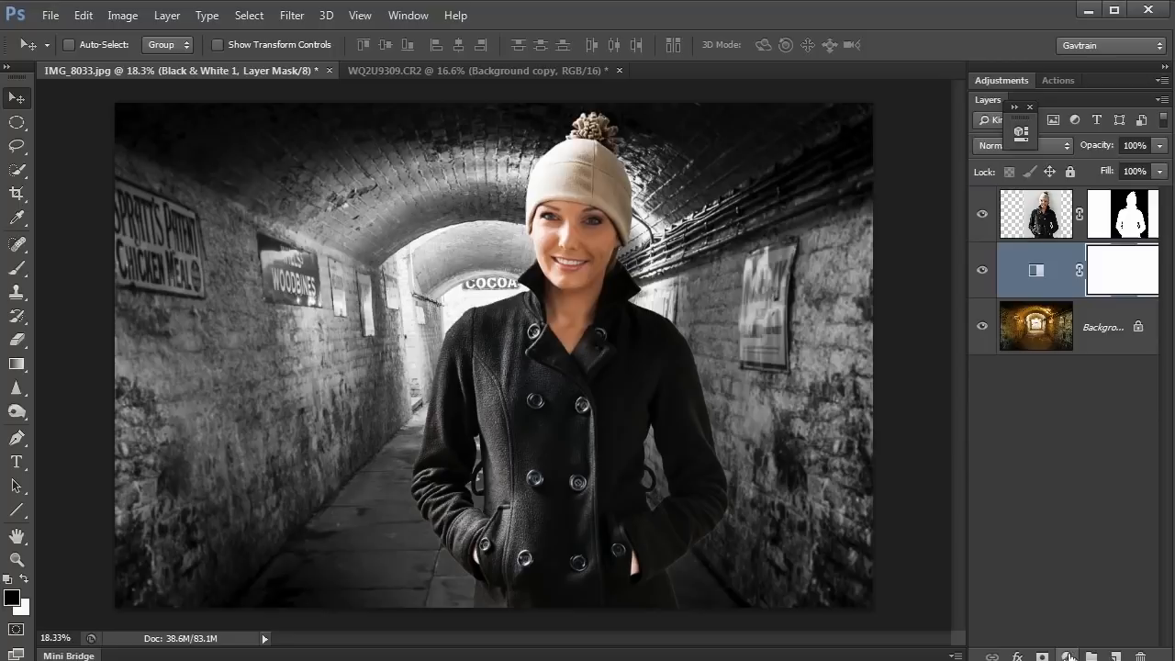
- Add a Brightness/Contrast adjustment layer above the black-and-white tunnel
left_click(1069, 655)
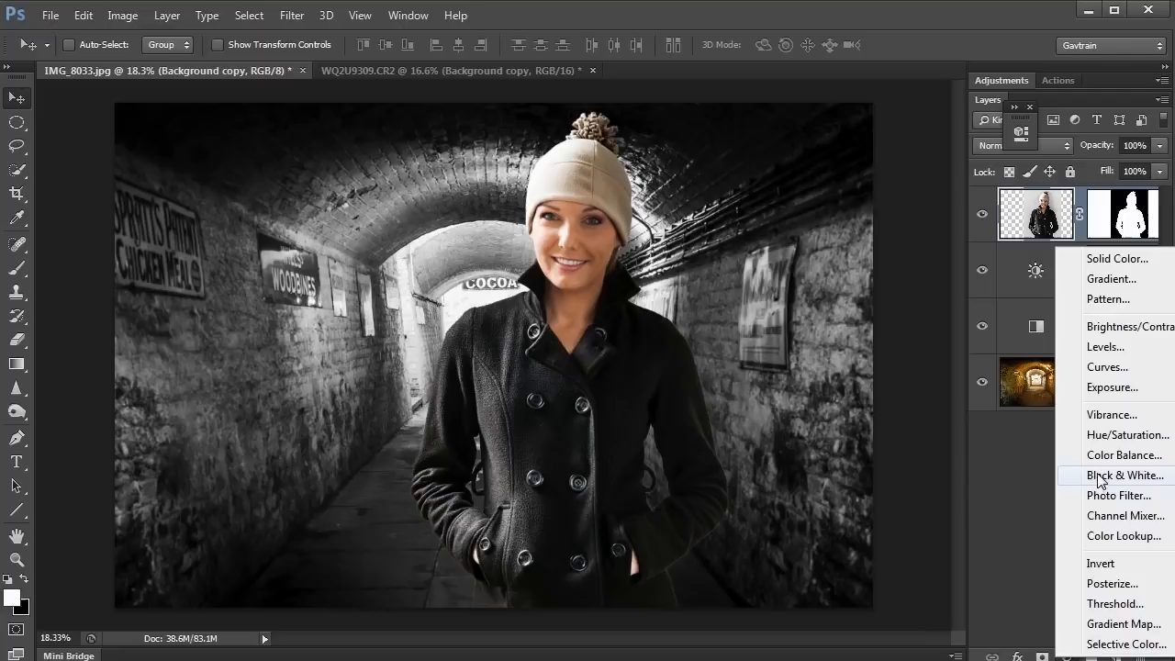
- Add a Black & White layer with the Maximum White preset, then Brightness/Contrast at -2 brightness, 40 contrast
left_click(1124, 474)
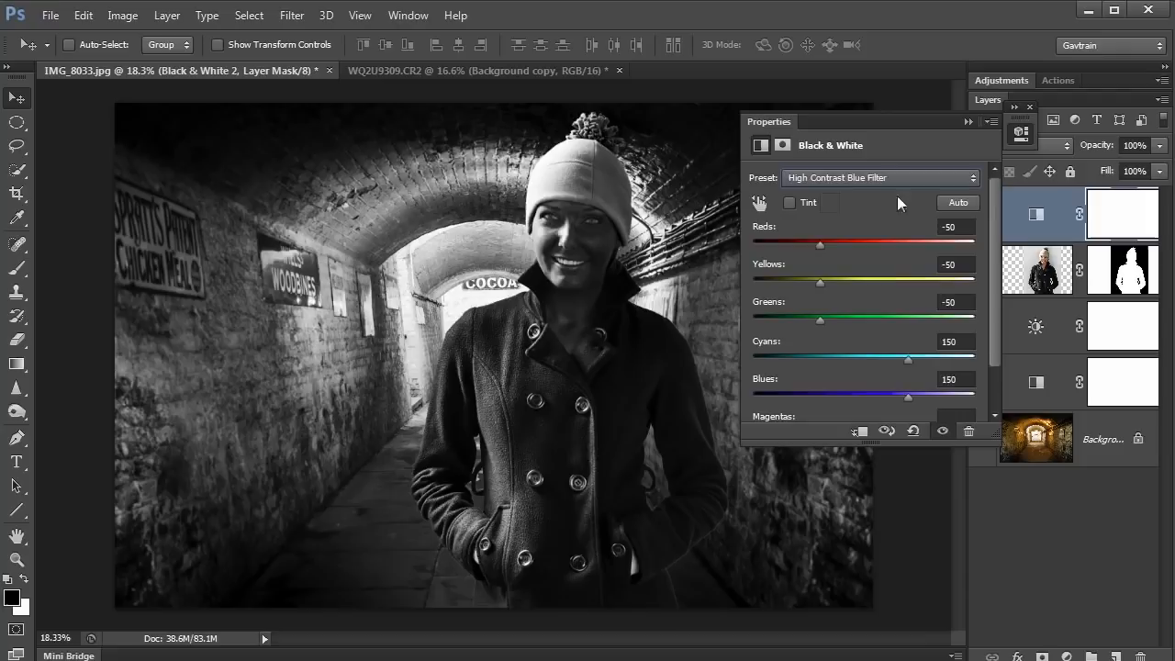
left_click(878, 176)
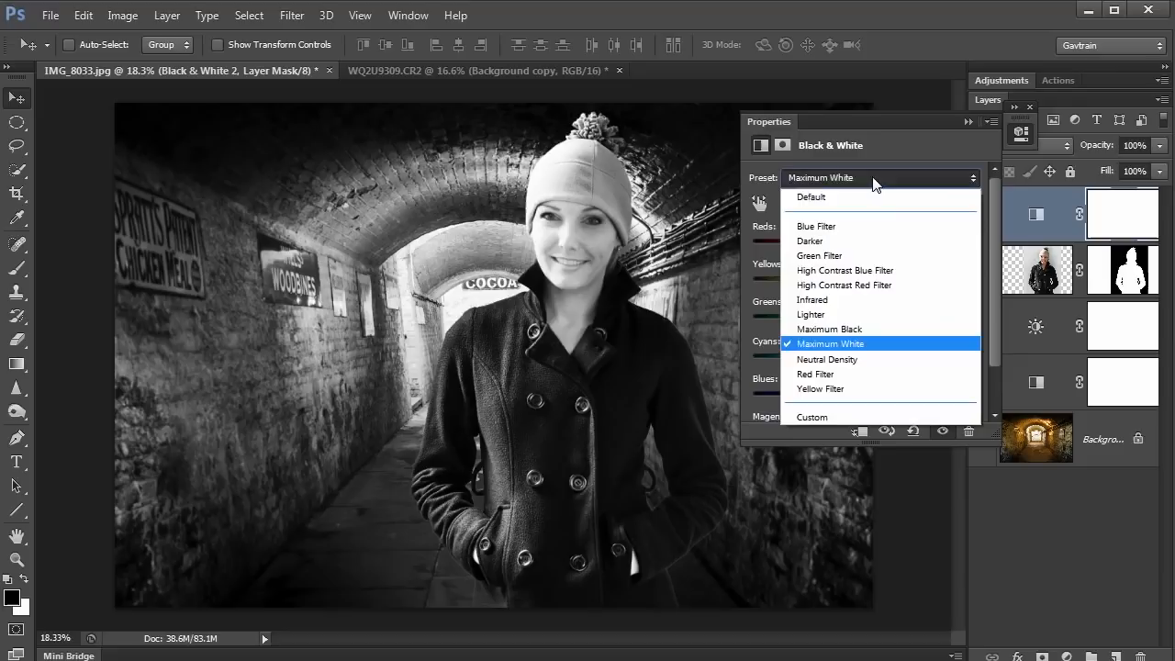
left_click(810, 240)
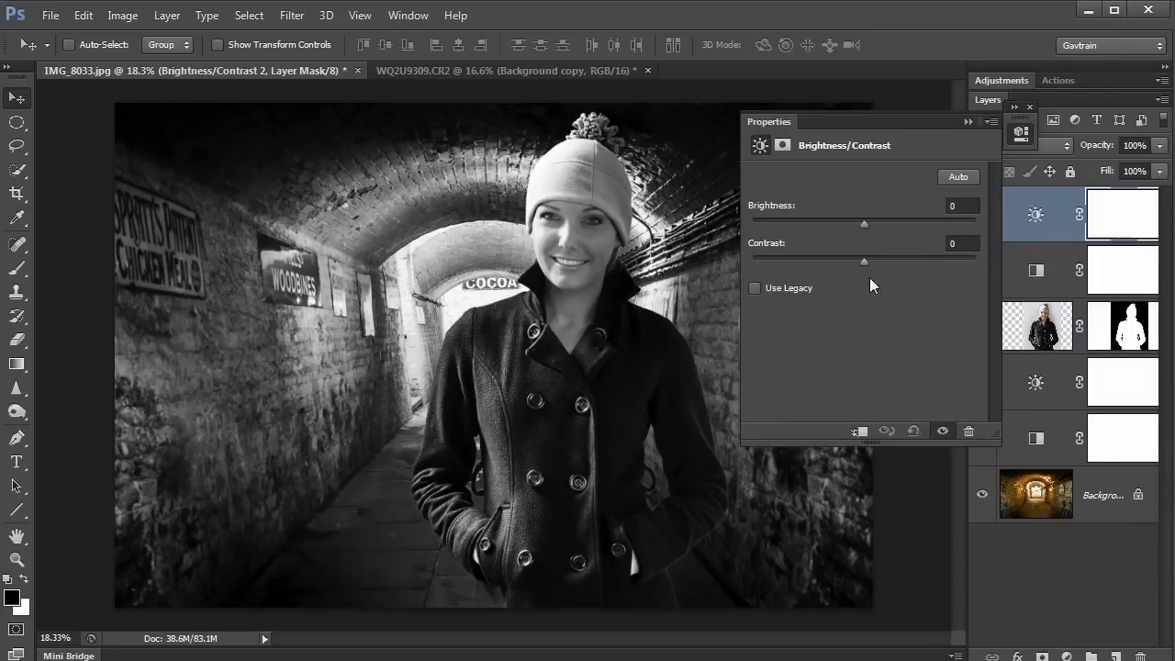
left_click_drag(863, 261, 902, 261)
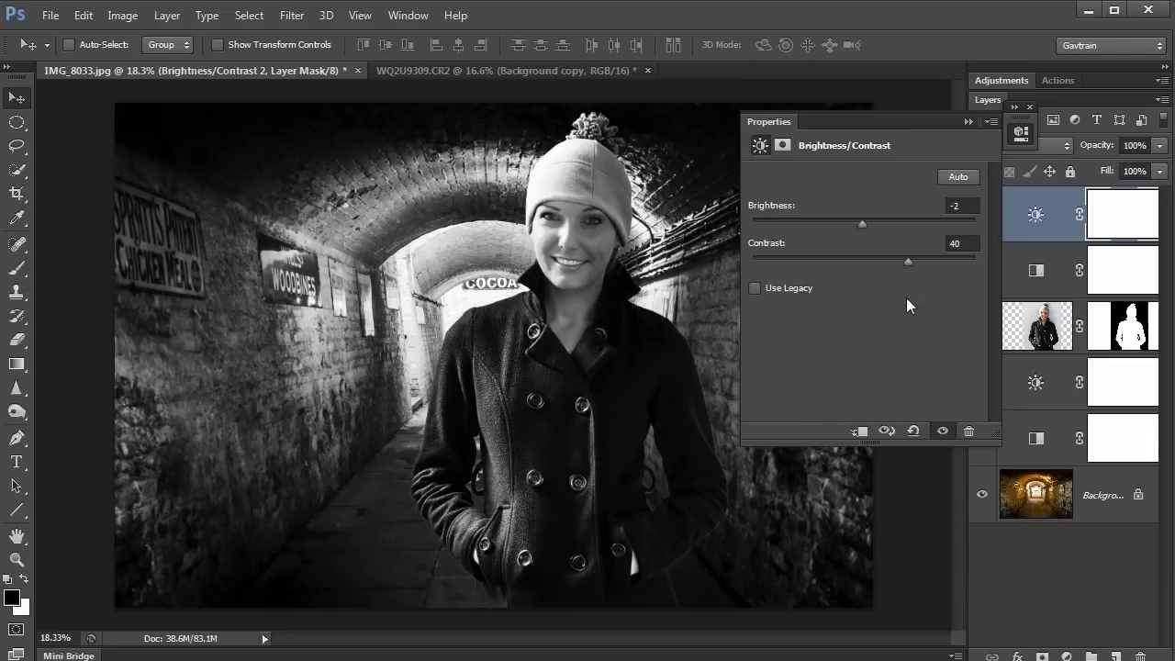
- Paint white light rays on Layer 1 behind the woman at 67% opacity, then return to the cutout layer
left_click(1028, 106)
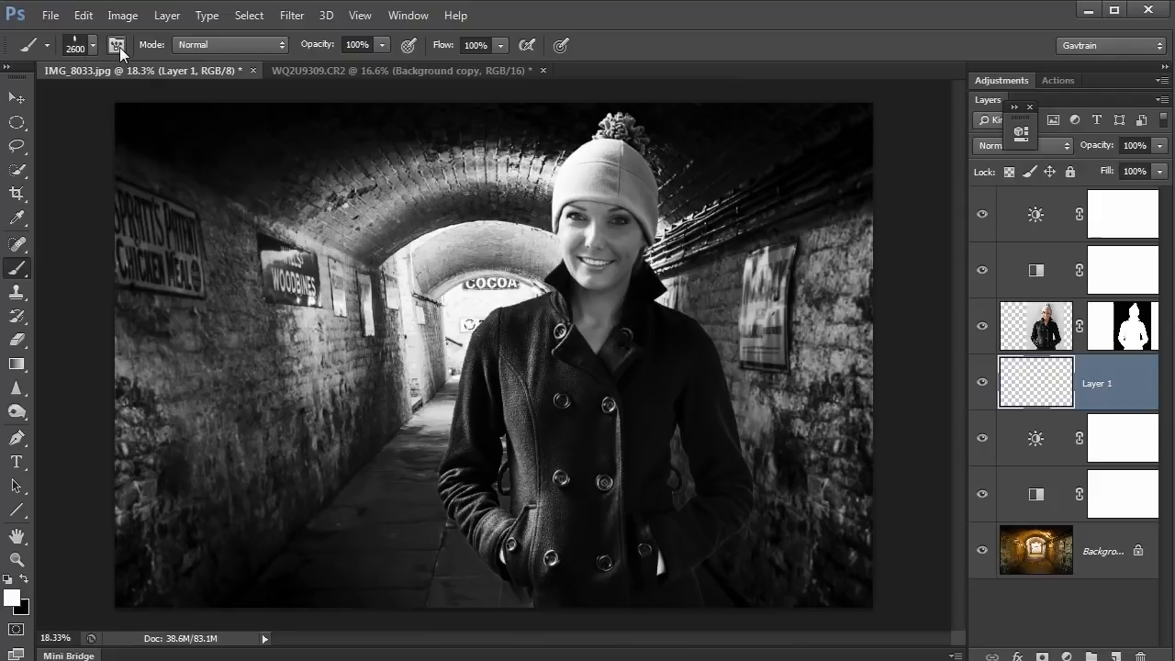
left_click(117, 44)
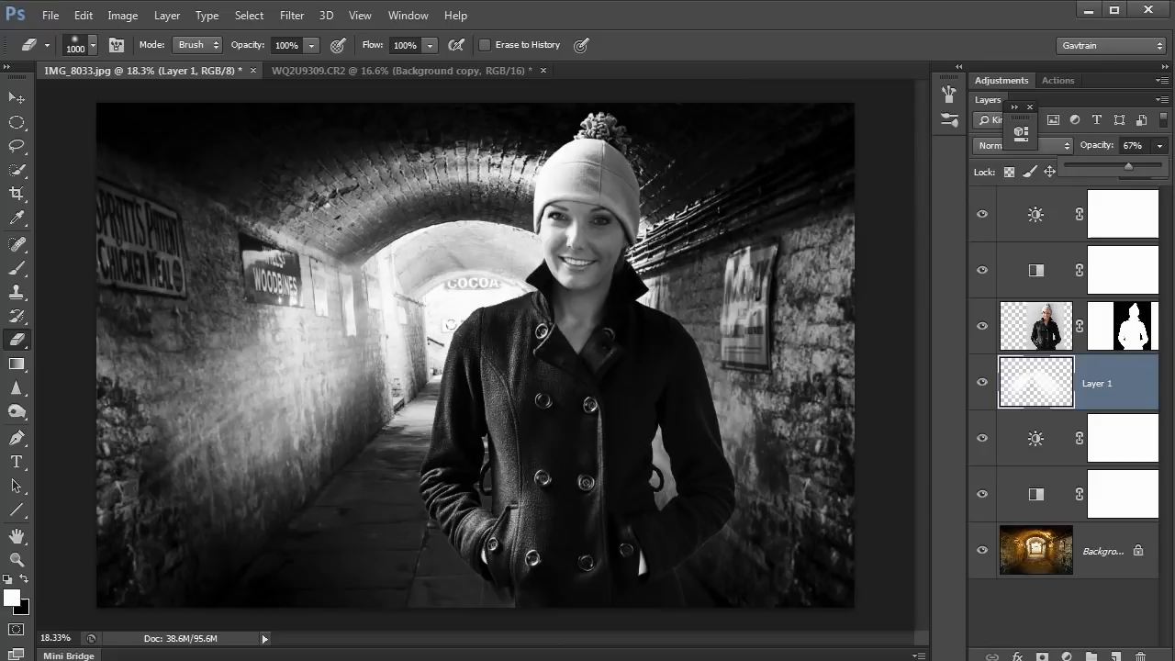
left_click(980, 384)
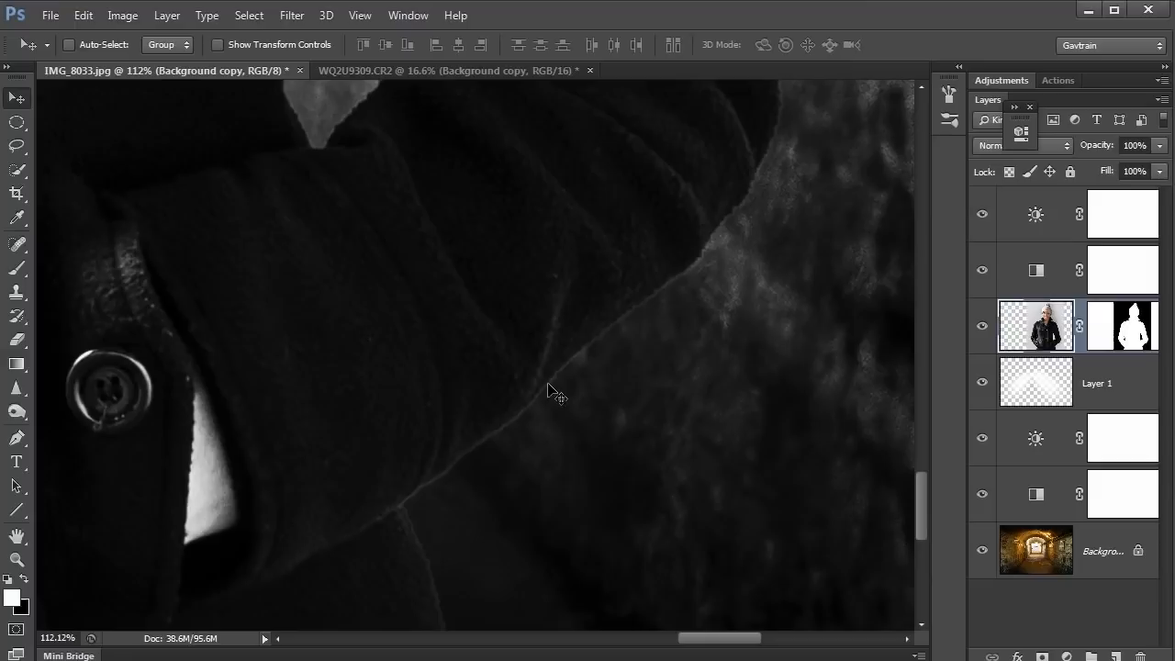
mouse_move(180, 331)
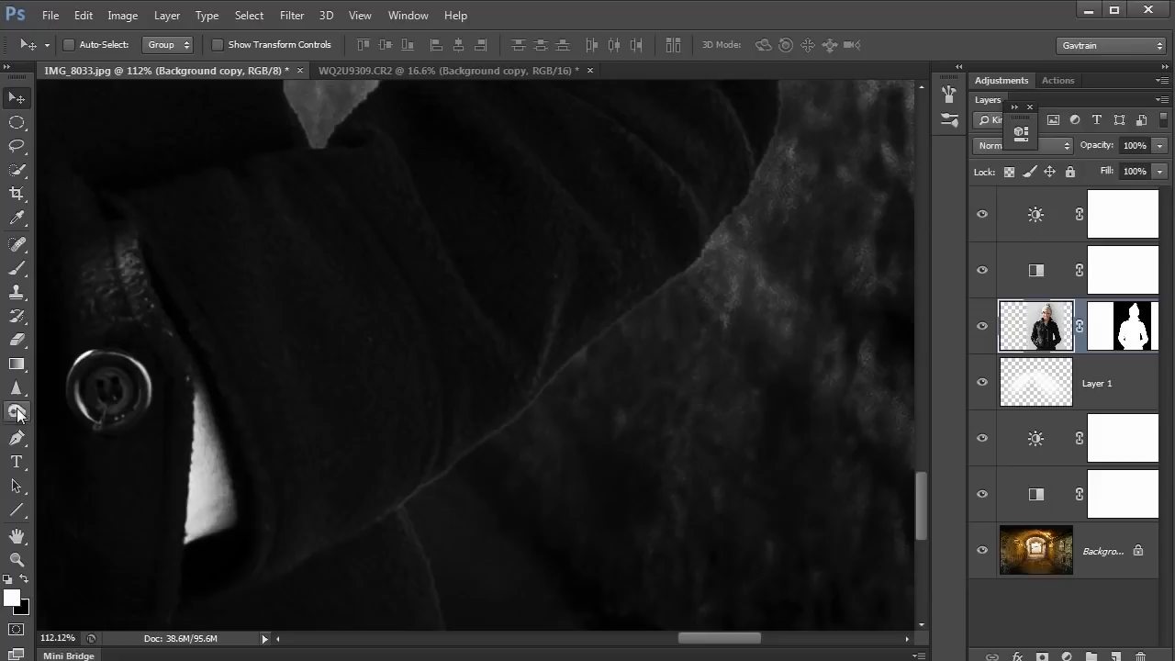
- Burn the coat edges with Range set to Midtones and Protect Tones to kill the bright halo
left_click(220, 44)
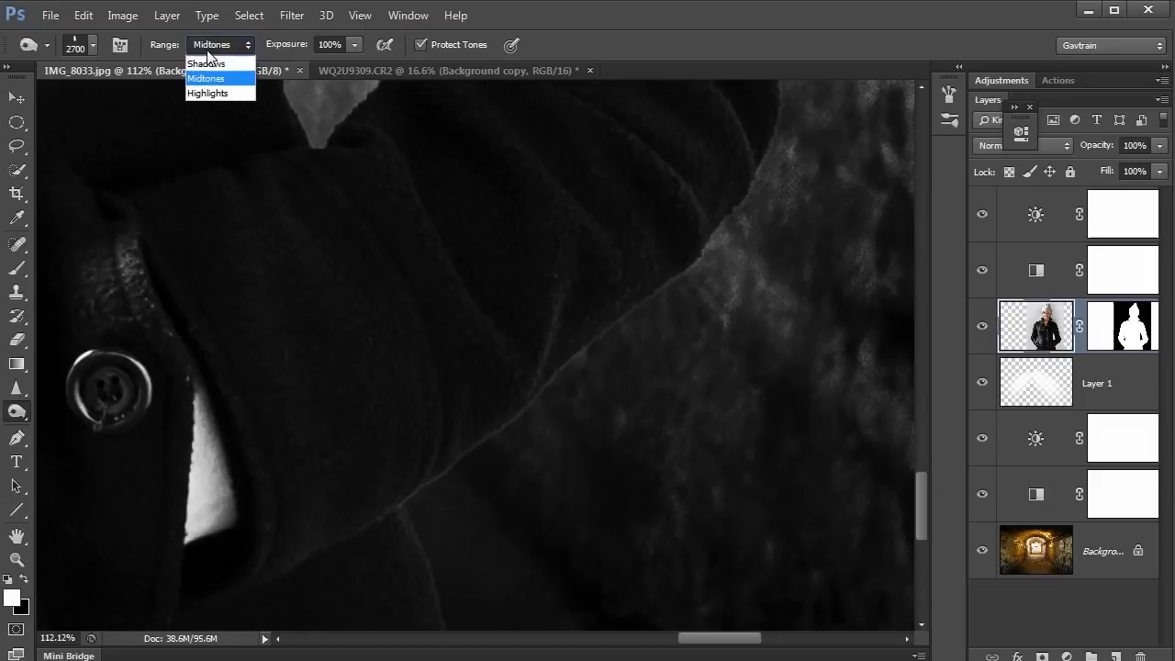
left_click(206, 77)
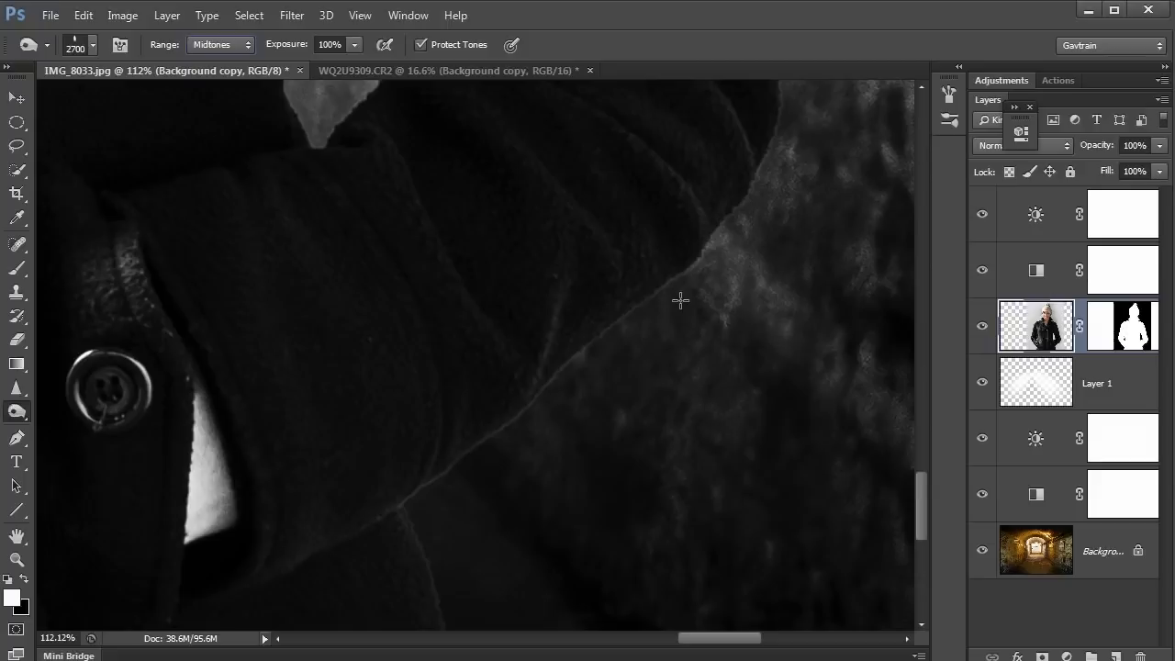
left_click(92, 44)
type("60")
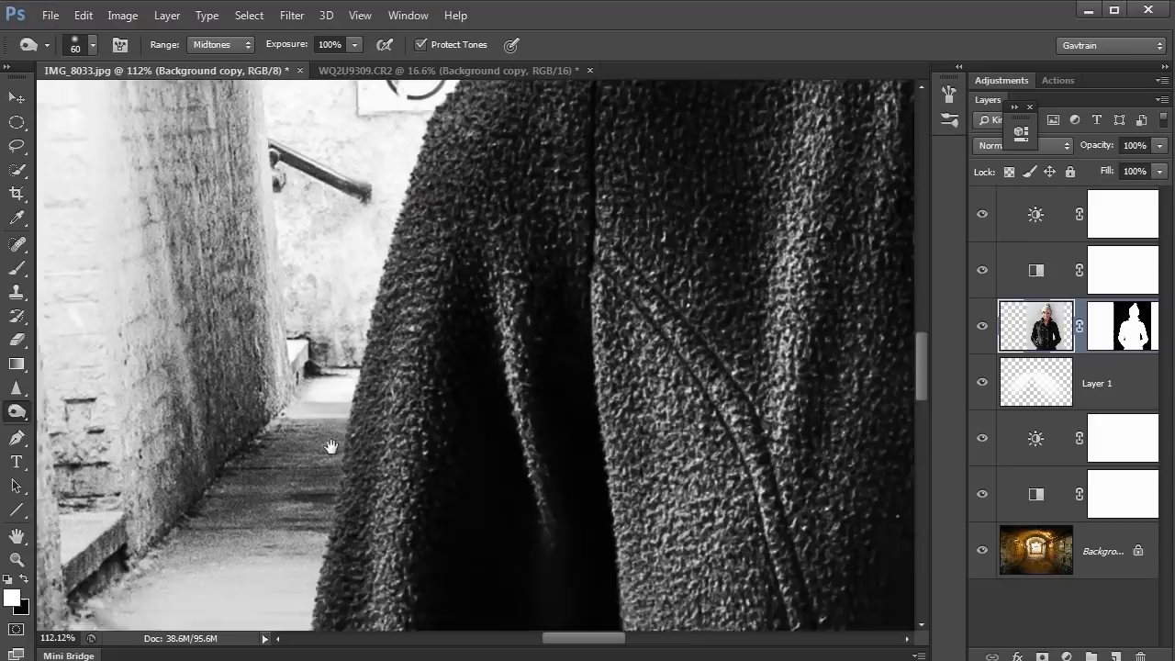
left_click_drag(331, 448, 691, 536)
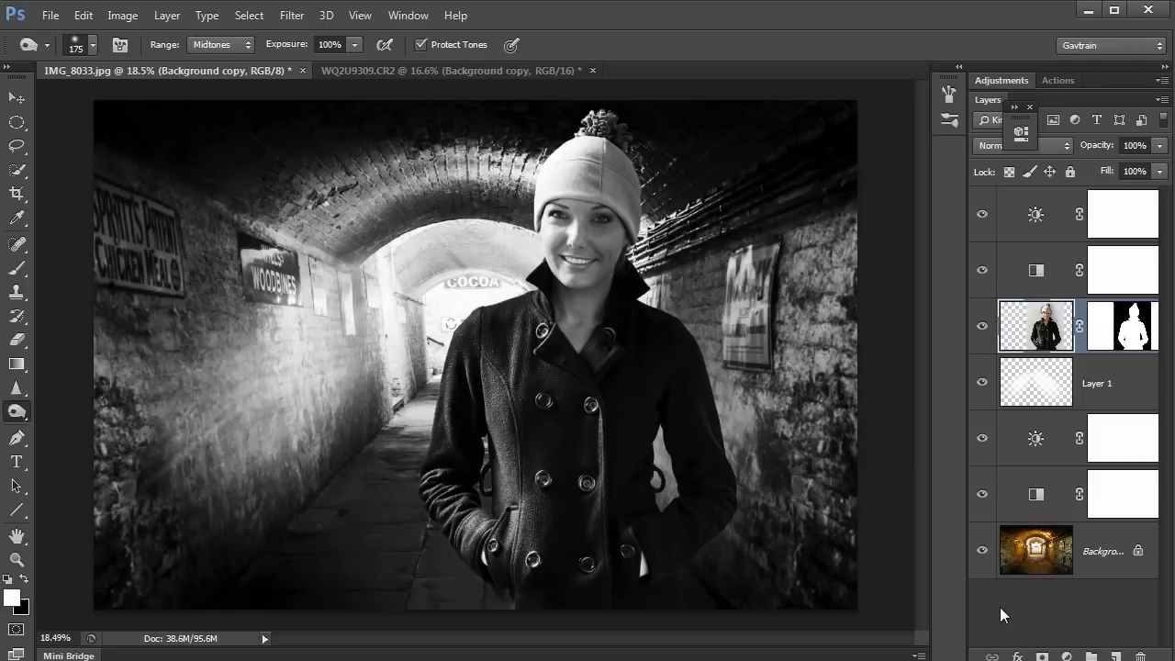
mouse_move(628, 441)
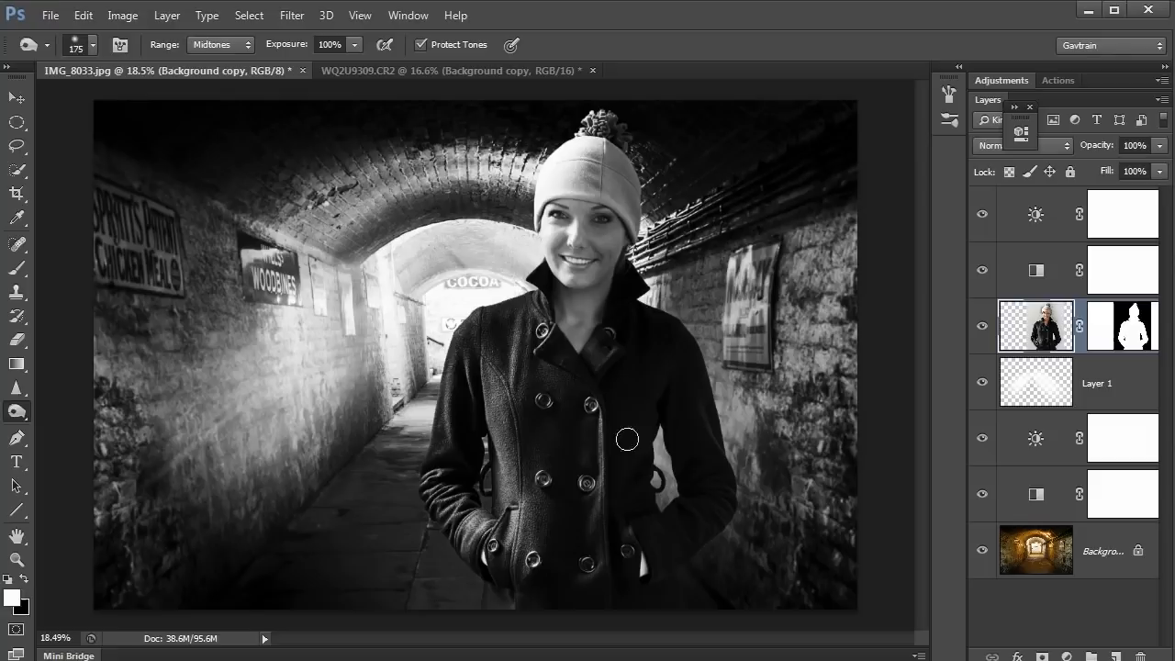
mouse_move(870, 522)
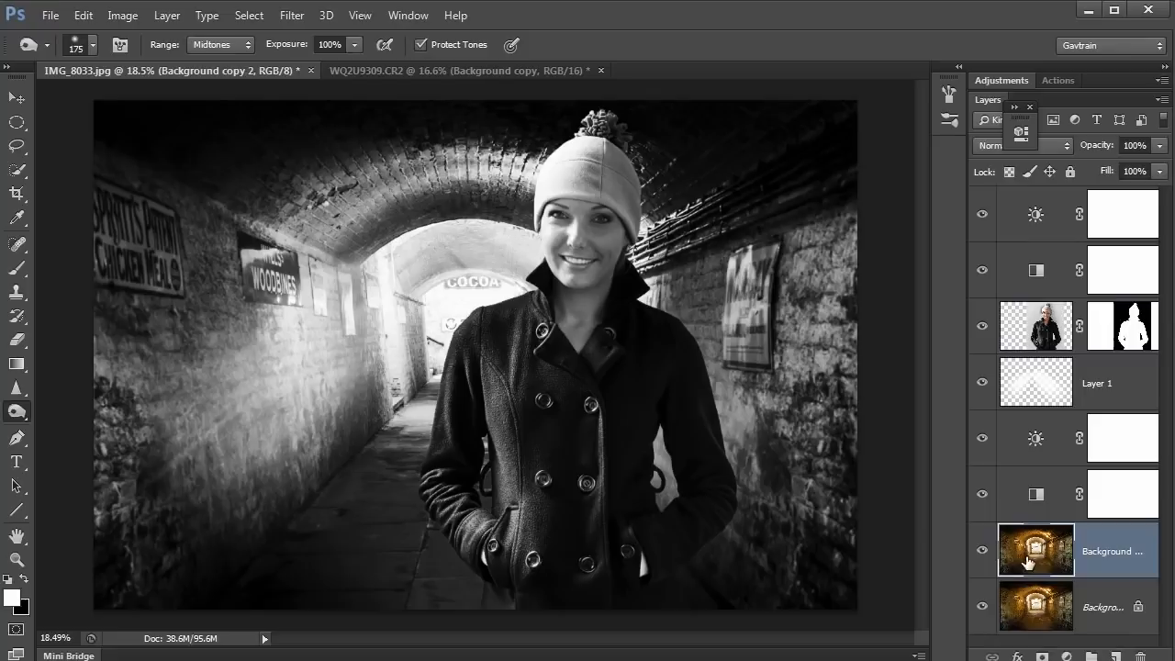
- Gaussian-blur the duplicated tunnel and mask the blur off the side walls
left_click(290, 15)
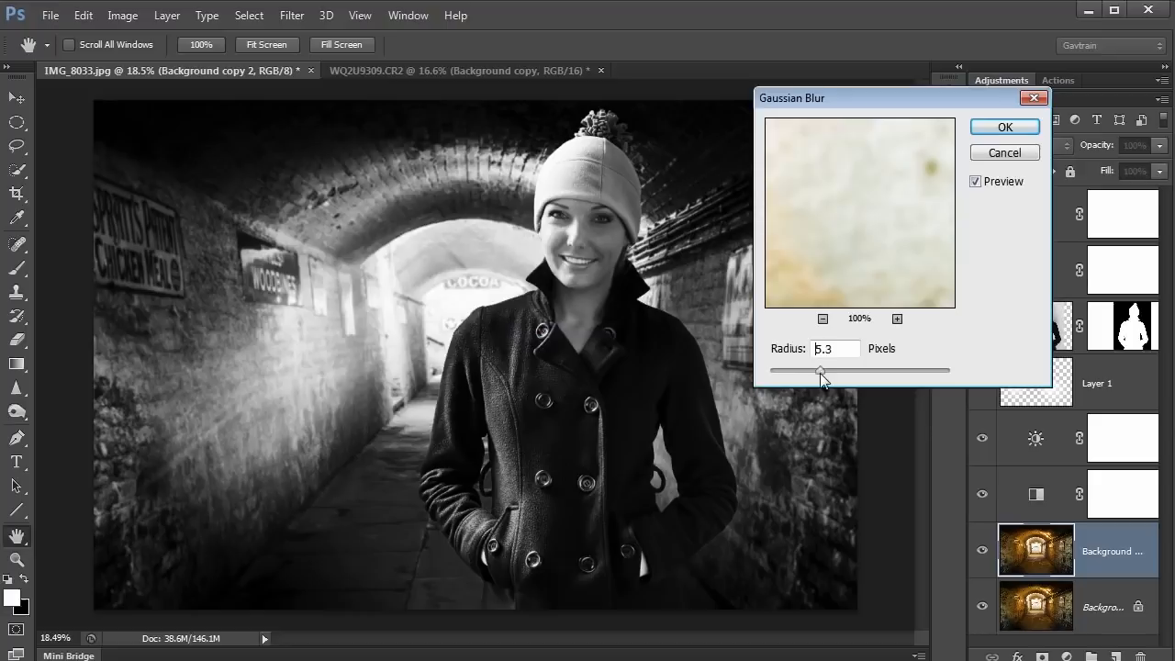
left_click(1003, 127)
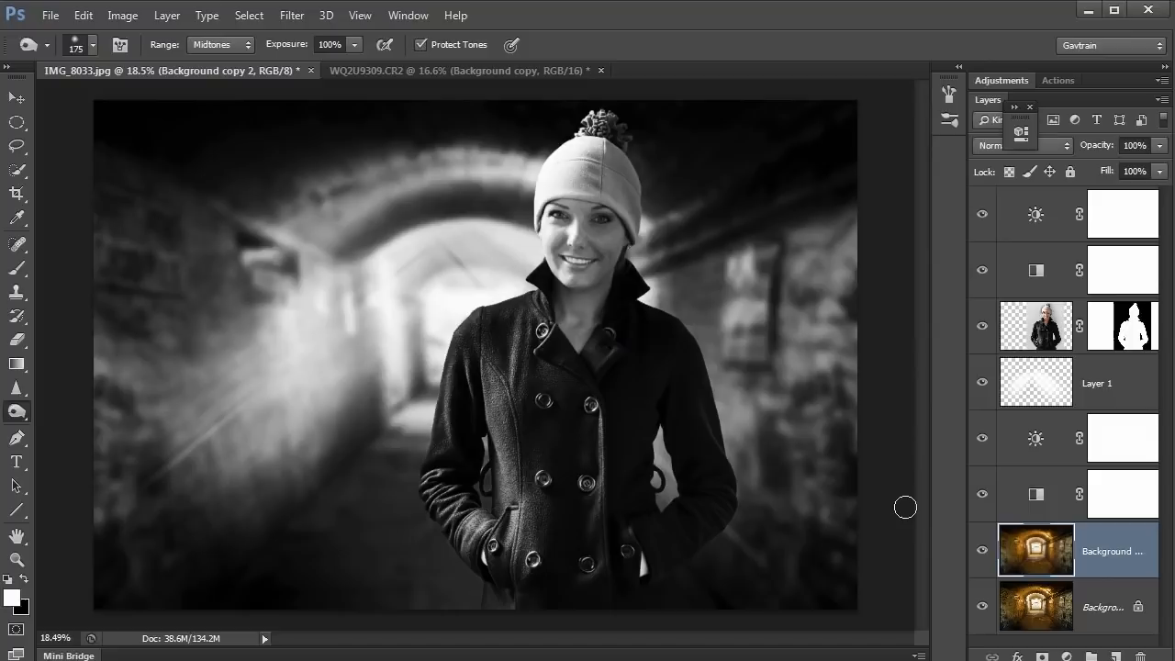
left_click(1102, 606)
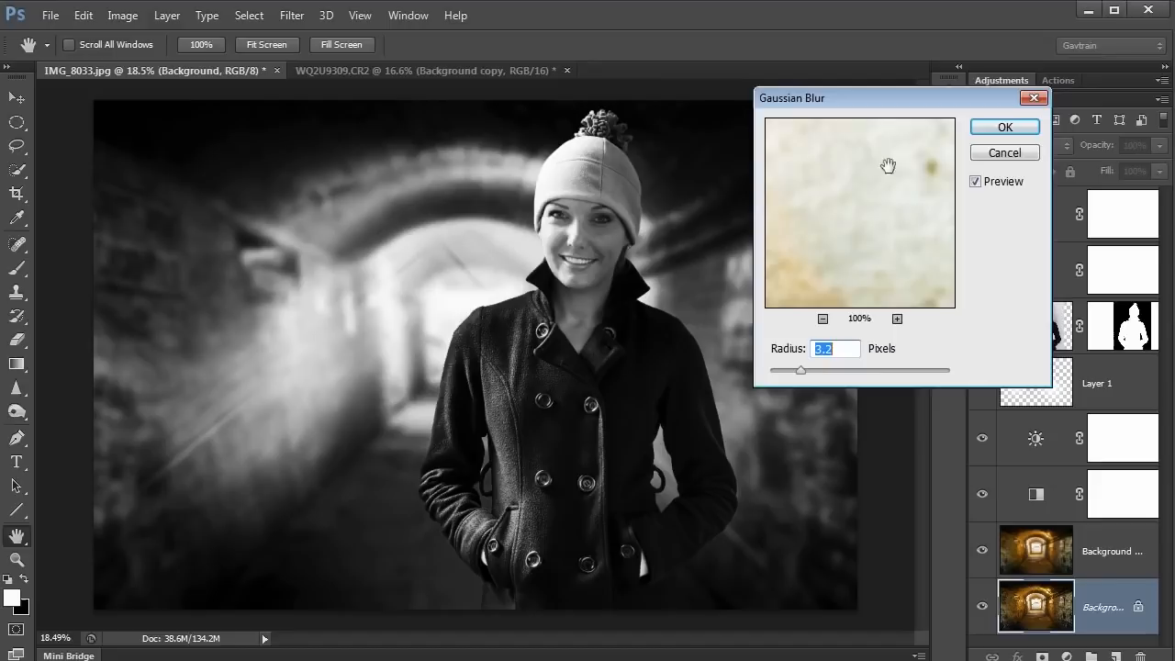
left_click(1005, 127)
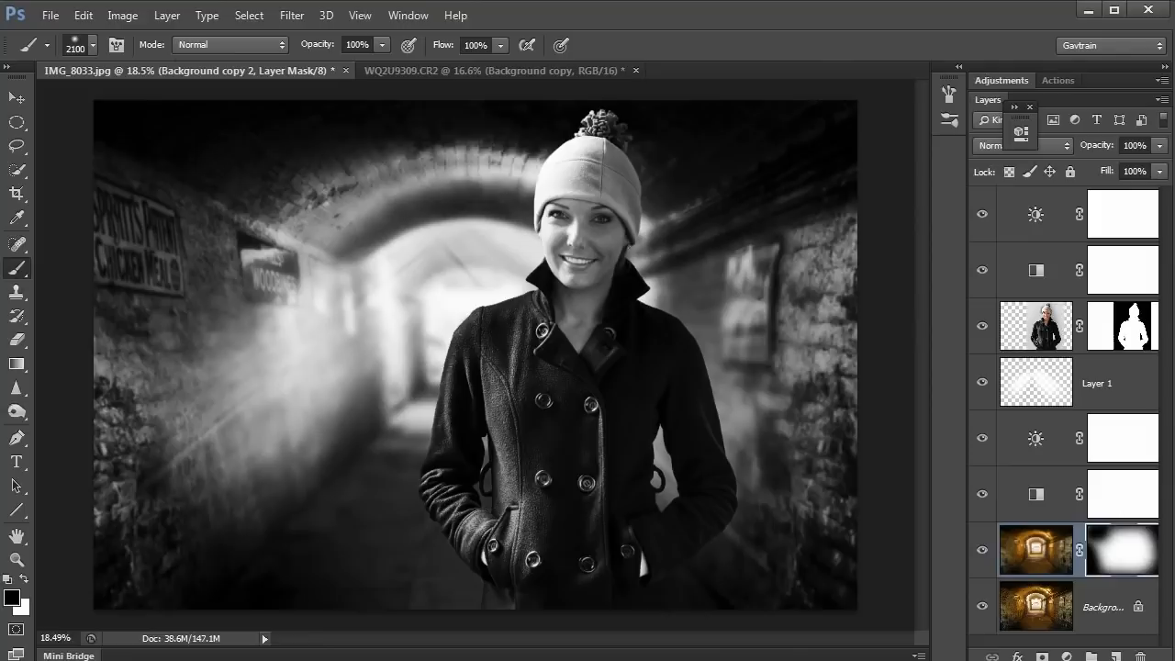
- Lower the light-ray Layer 1 opacity from 67% to 45%
left_click(1098, 384)
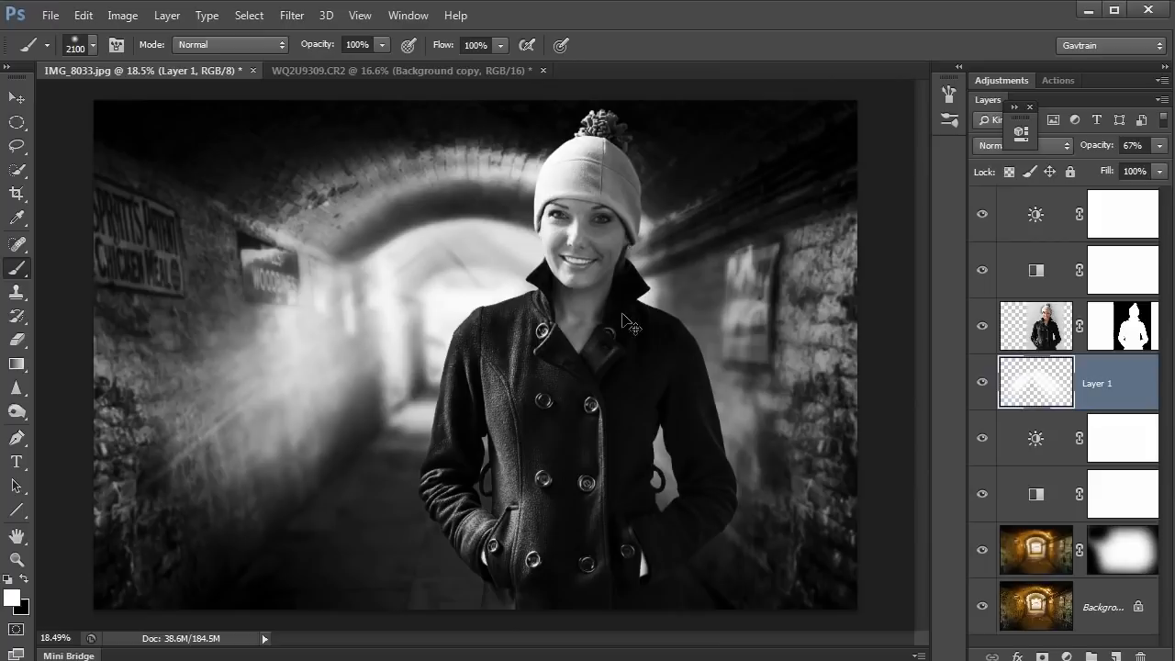
triple_click(1131, 145)
type("45")
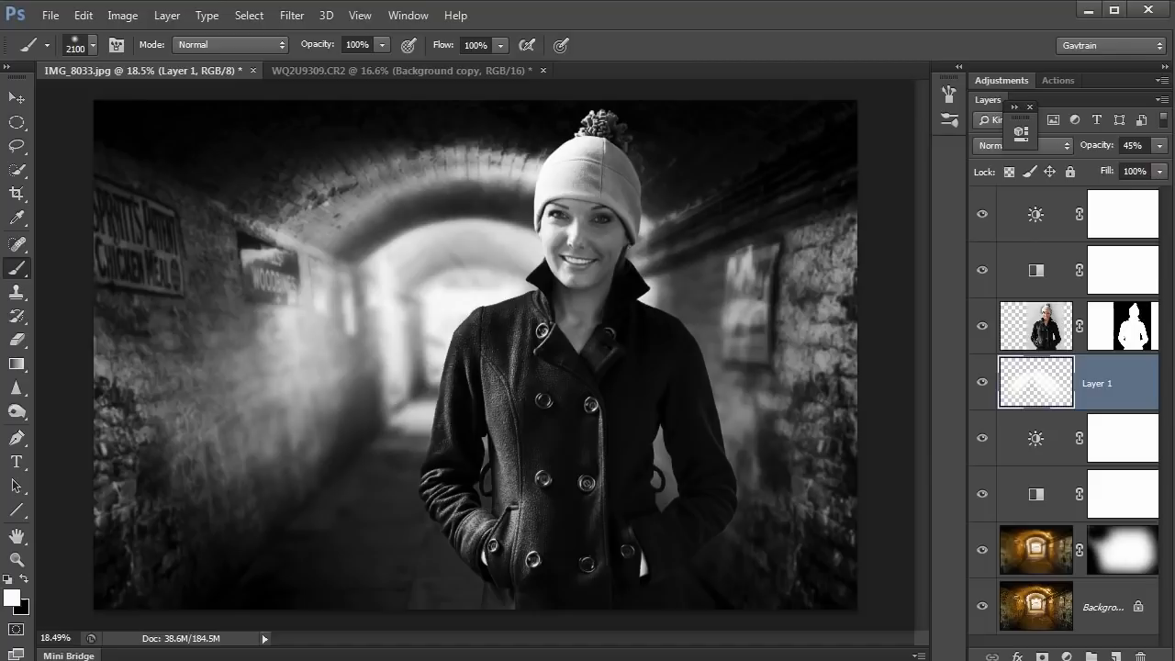
left_click(1035, 213)
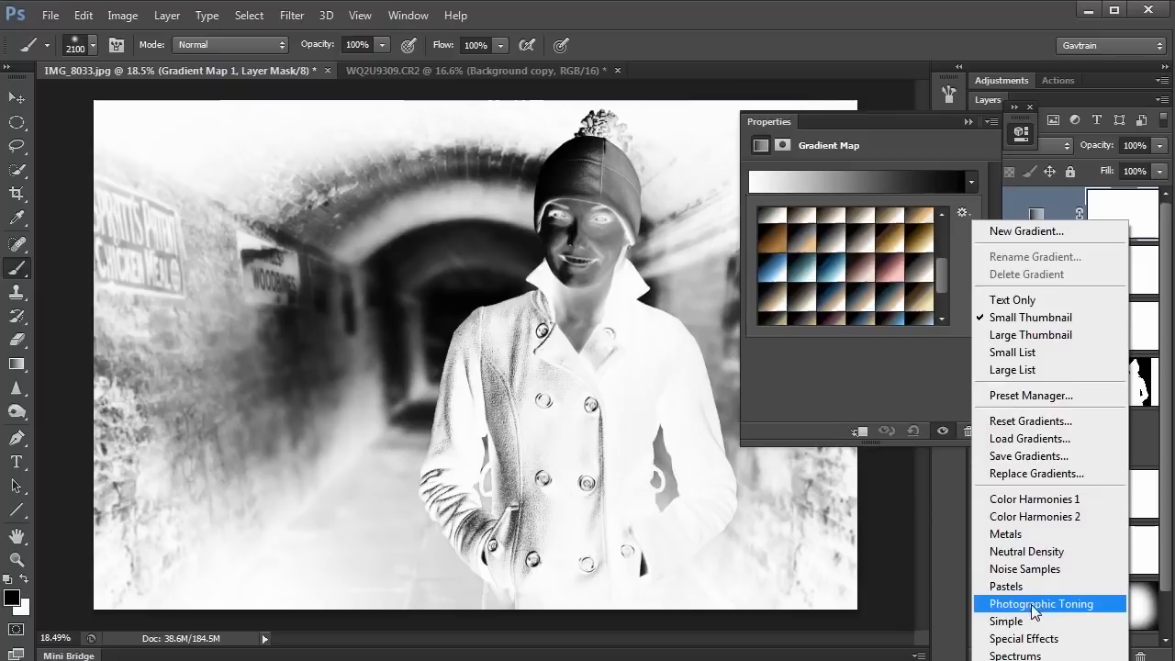
- Load the Photographic Toning presets into the Gradient Map and apply a cyan toning gradient
left_click(1040, 603)
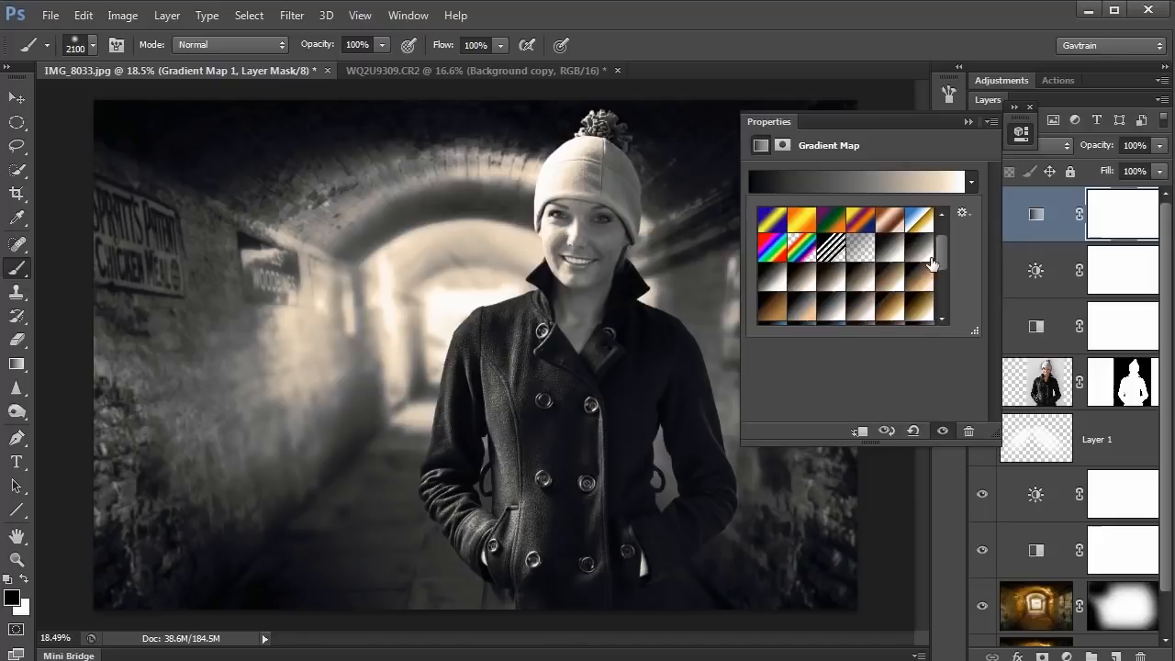
scroll("down", 3)
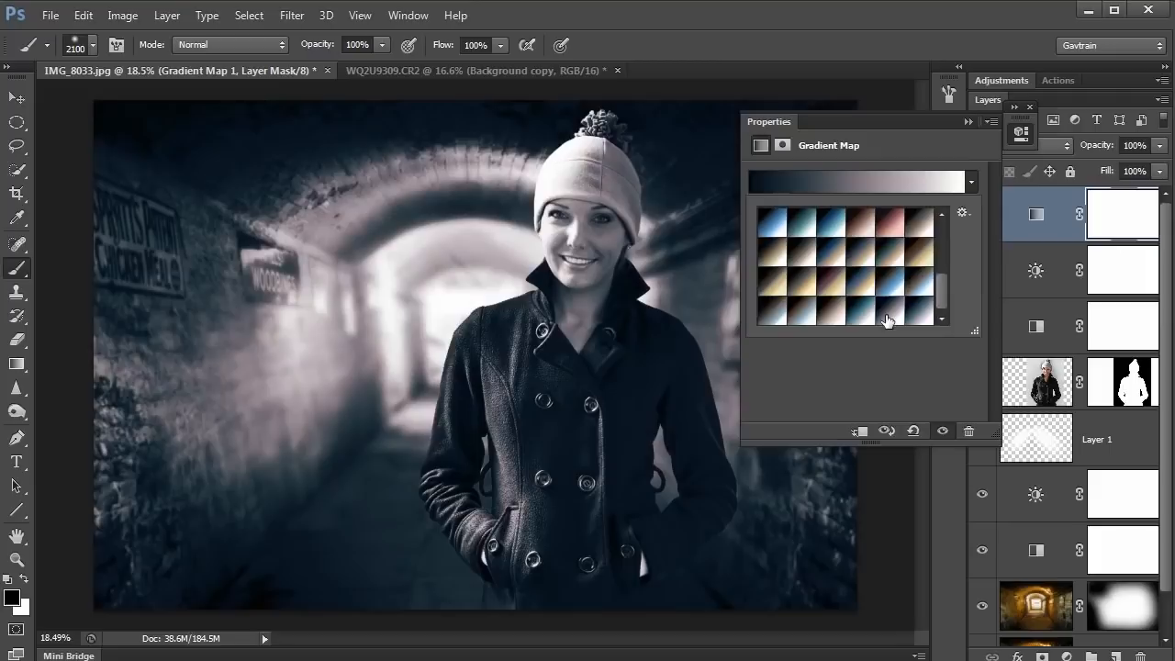
left_click(808, 264)
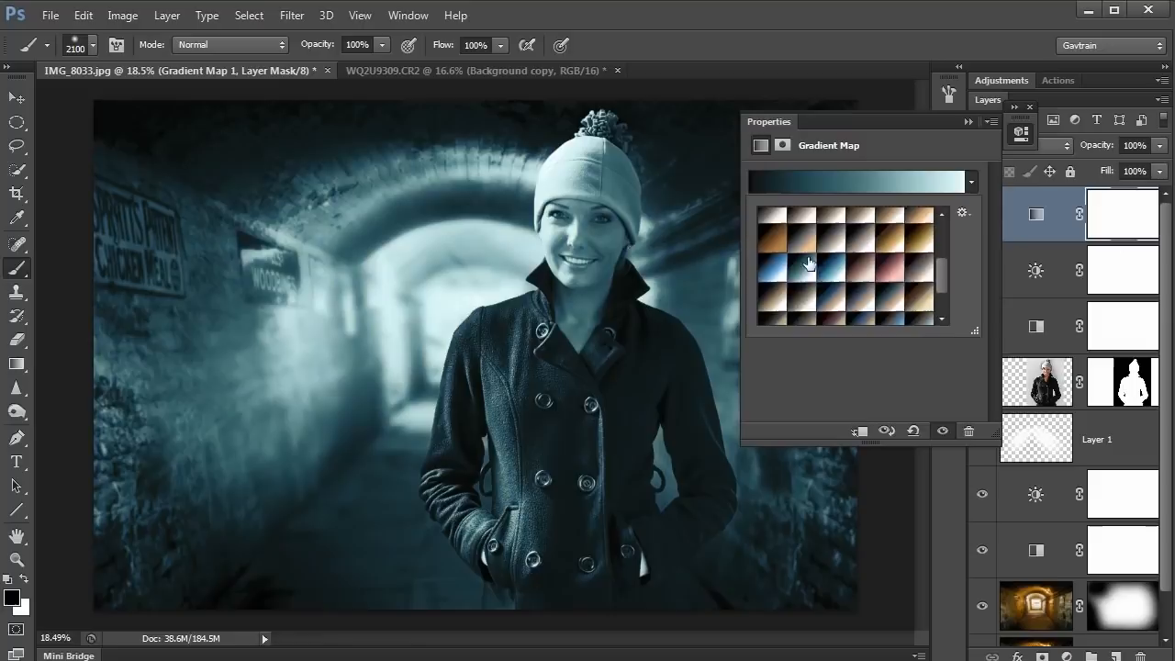